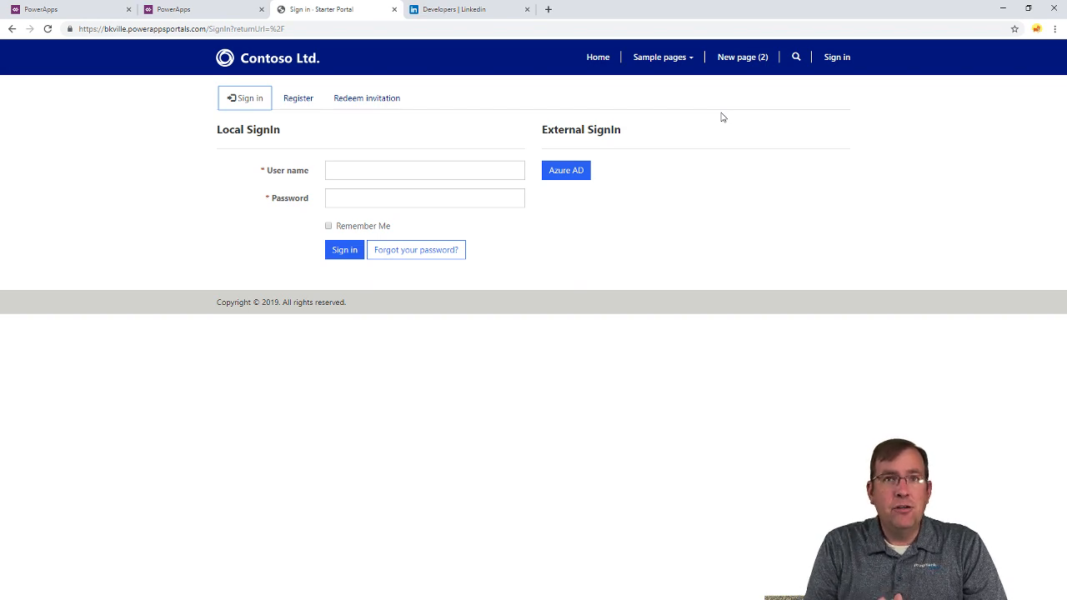
mouse_move(620, 197)
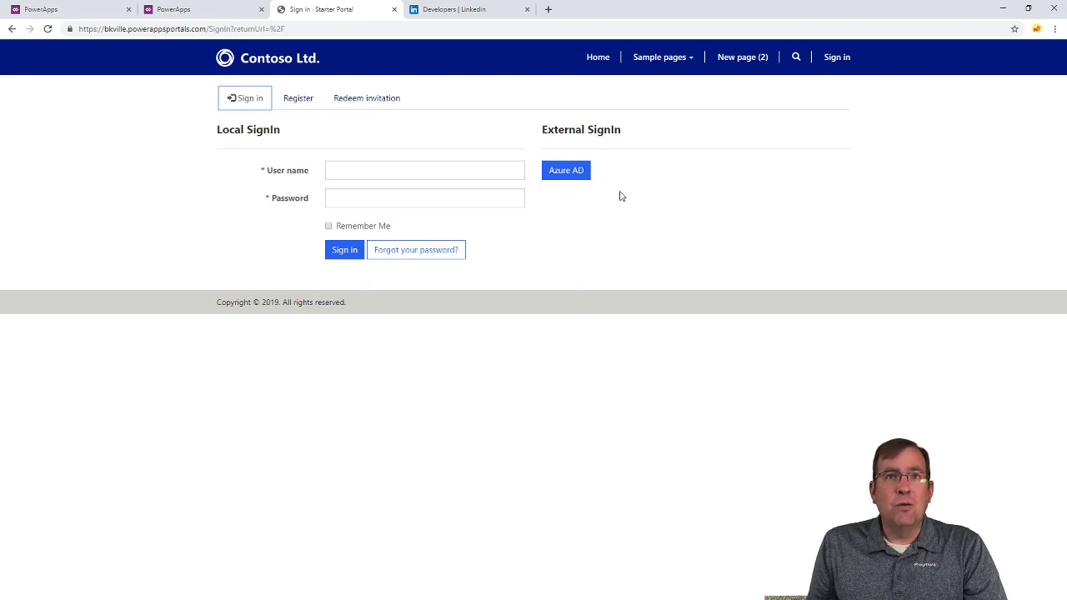
mouse_move(595, 172)
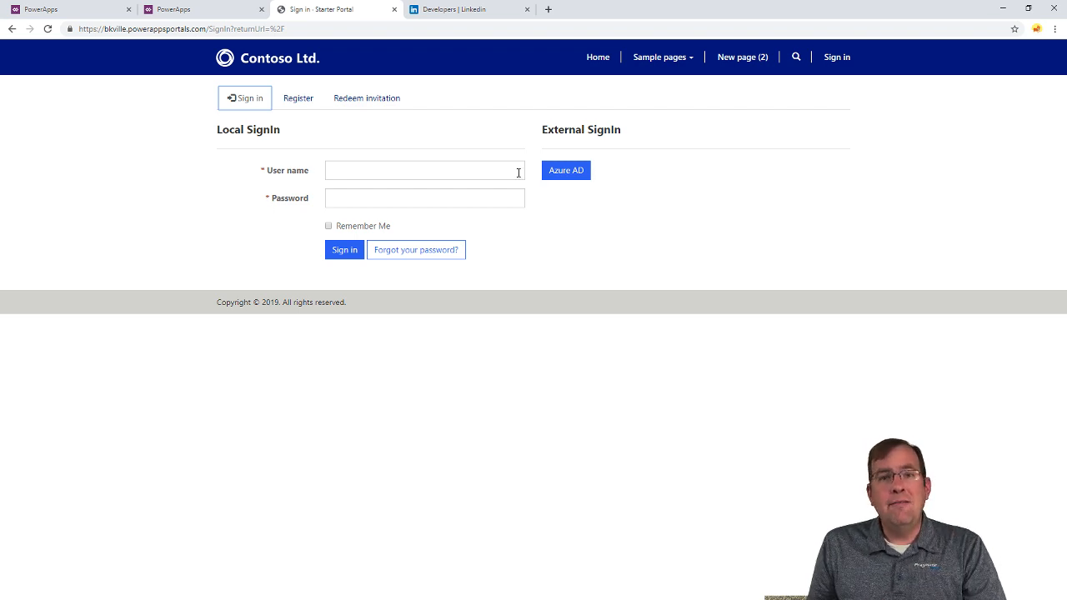
mouse_move(637, 181)
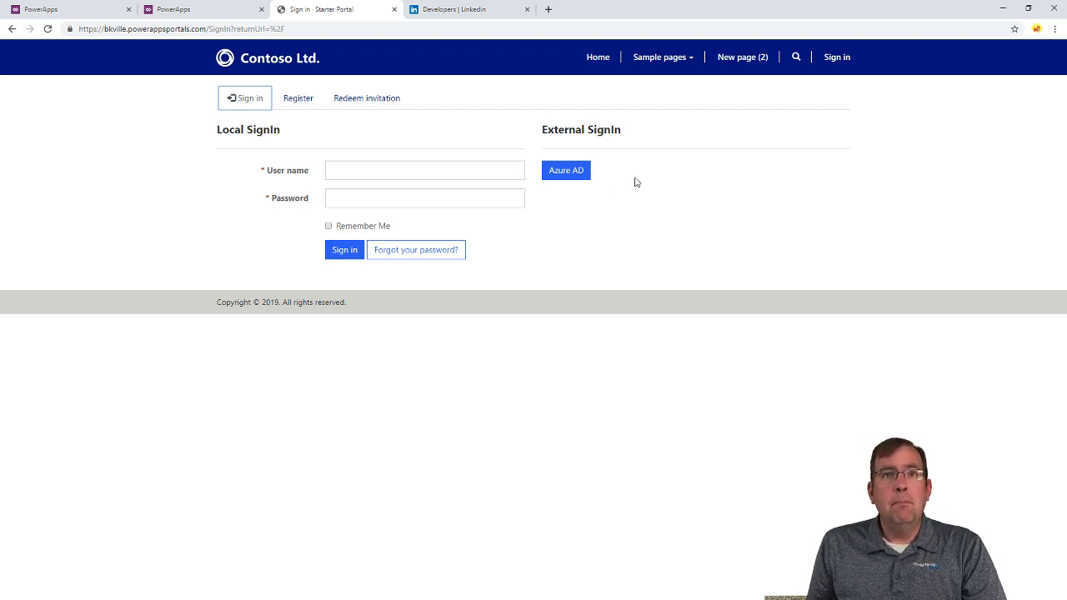
mouse_move(558, 214)
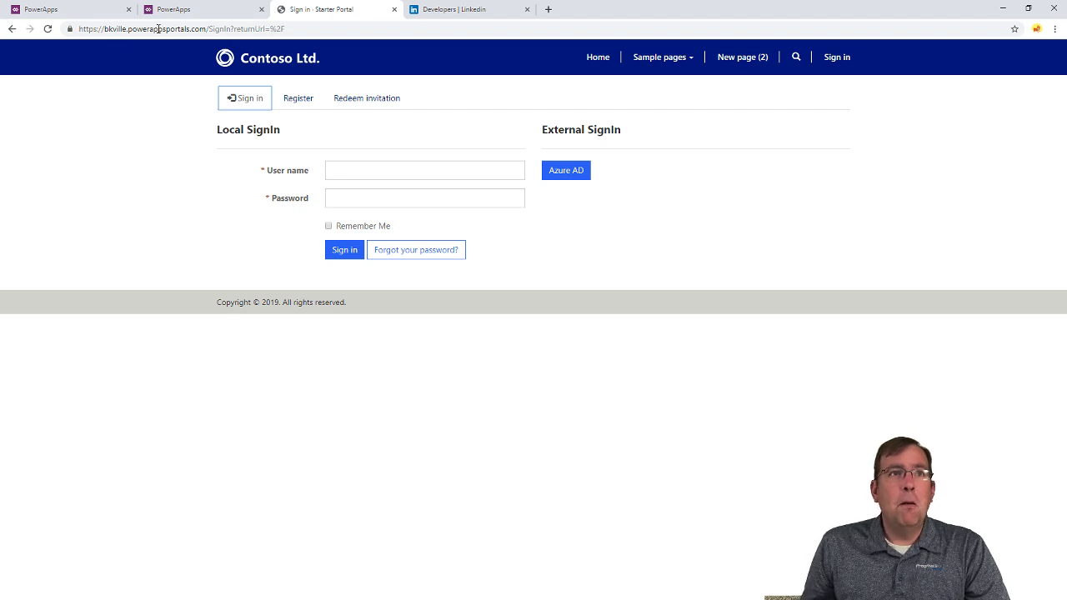
Reopen Settings for the Brianville Citizen Portal from the PowerApps apps list
click(58, 10)
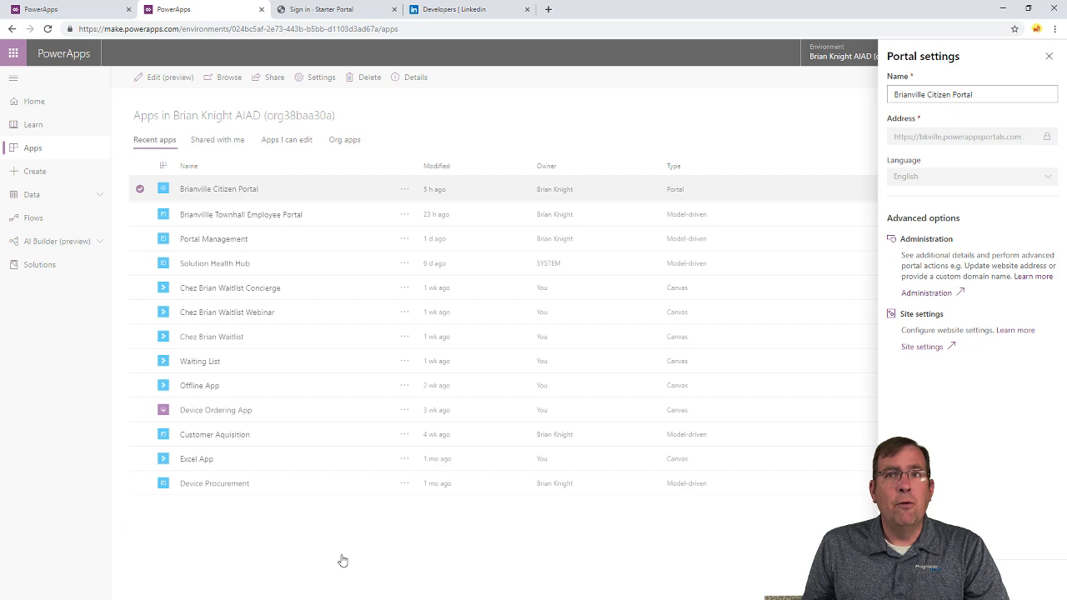
click(1048, 56)
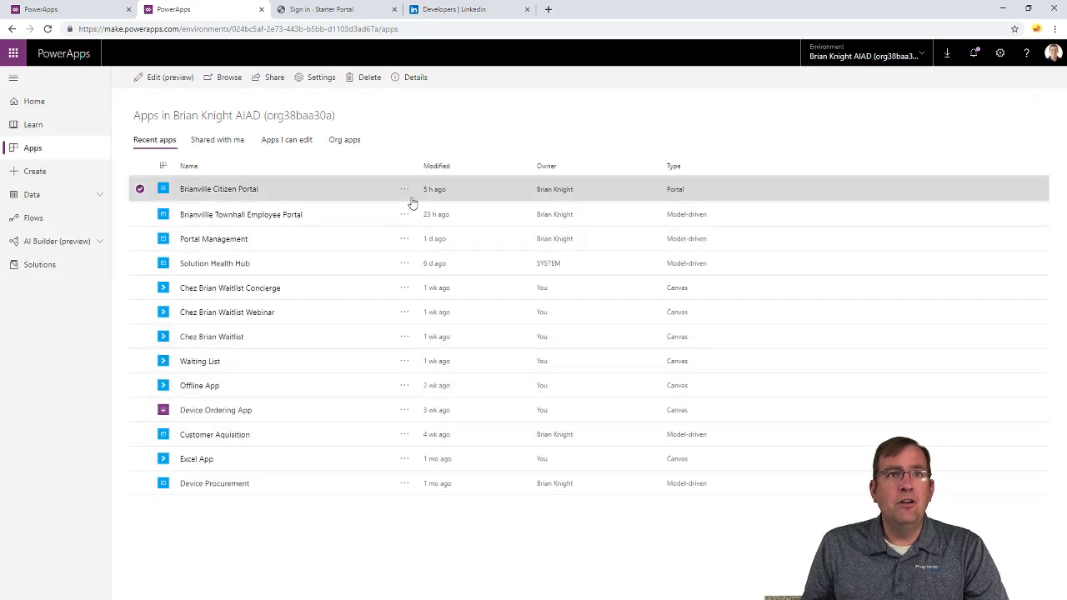
click(404, 189)
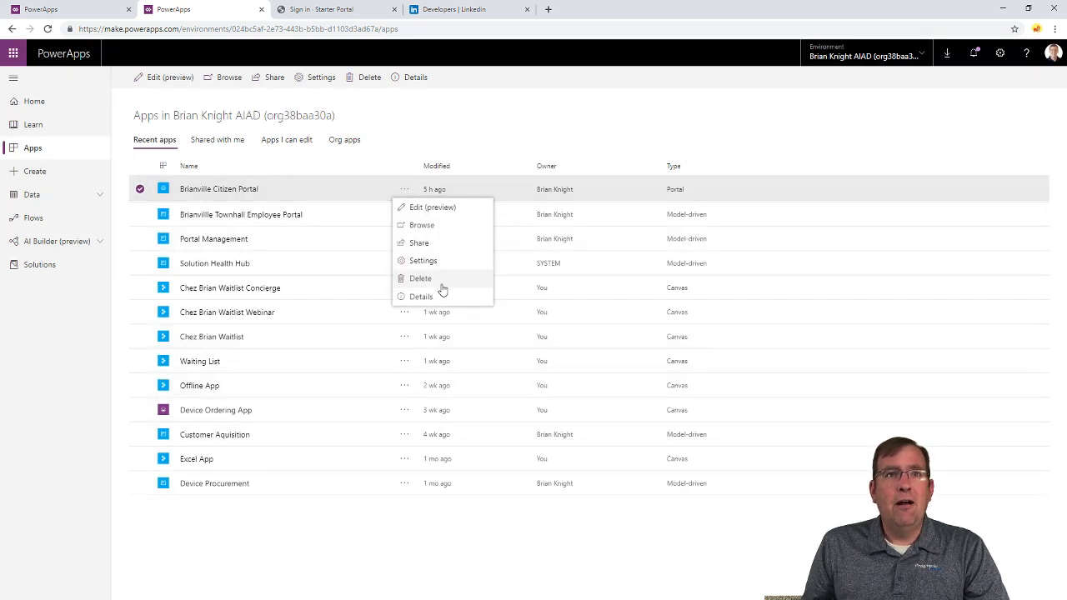
click(424, 260)
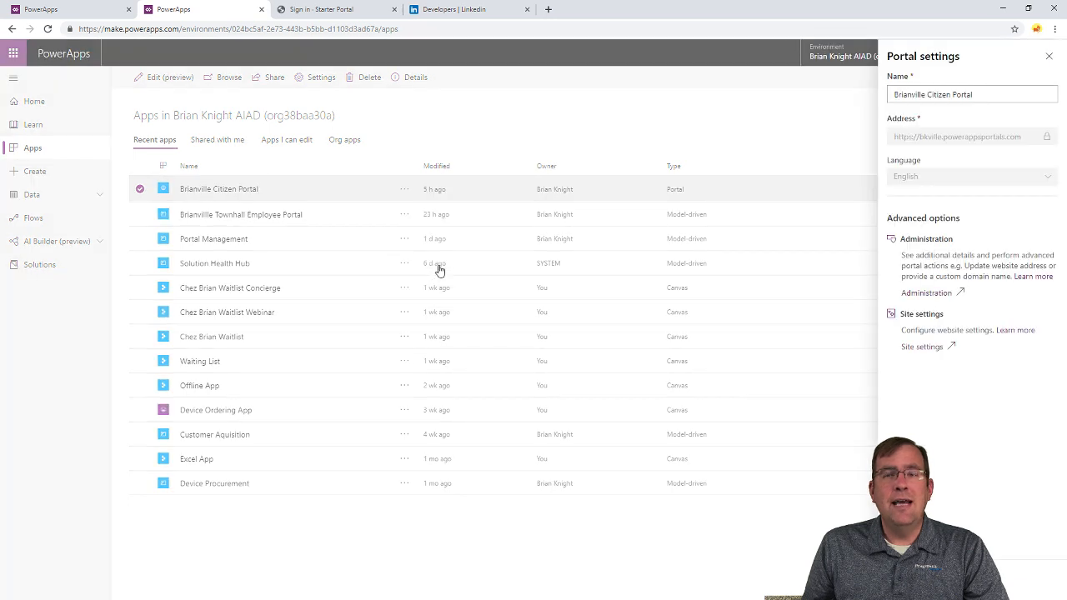
mouse_move(927, 240)
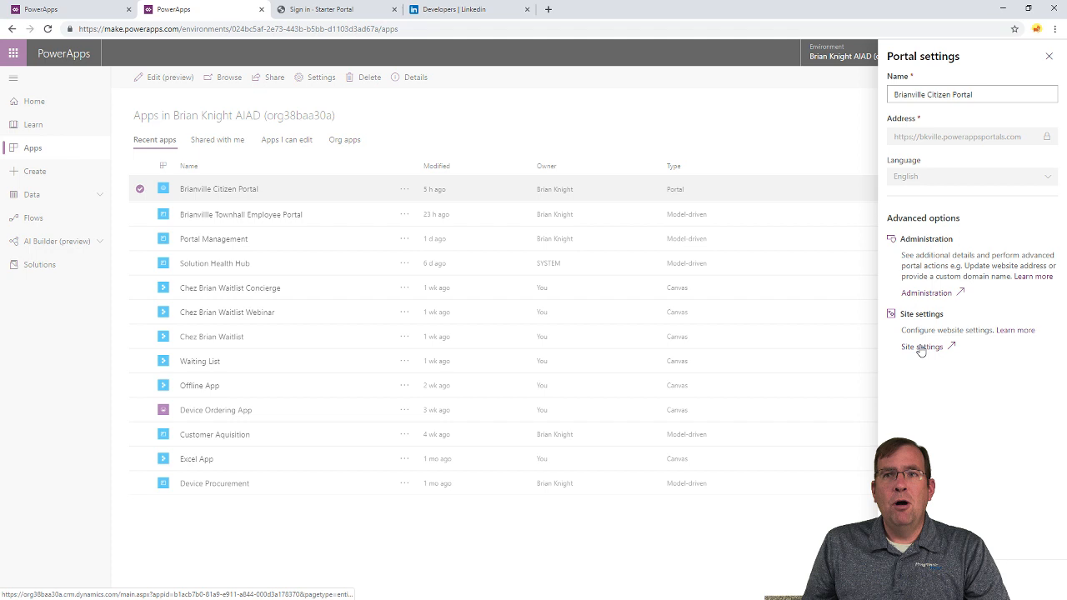
View the active site settings down to the empty LinkedIn ConsumerKey and ConsumerSecret entries
click(920, 347)
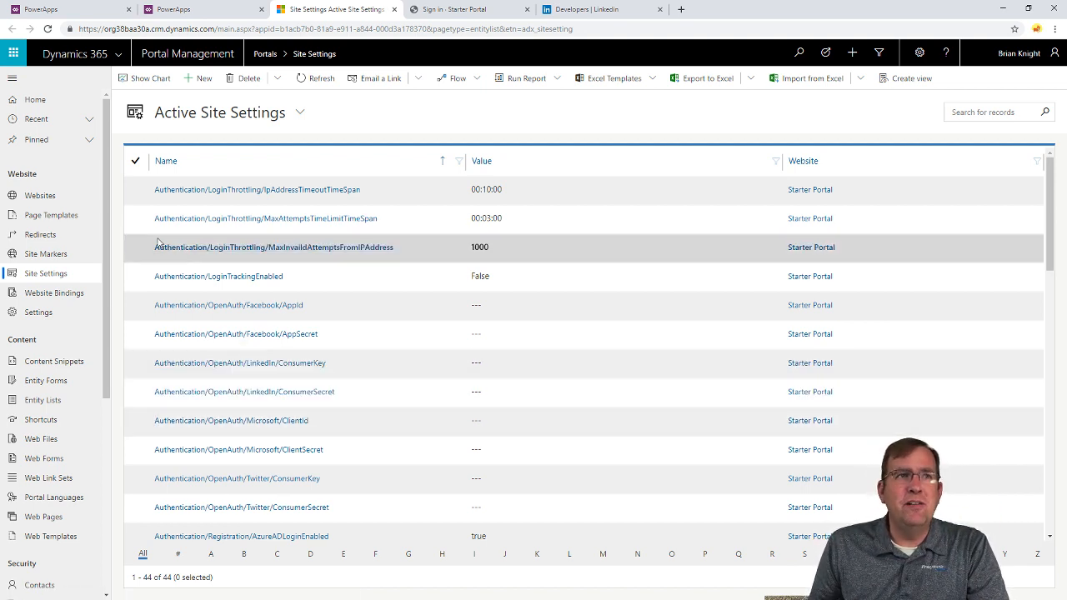
mouse_move(70, 234)
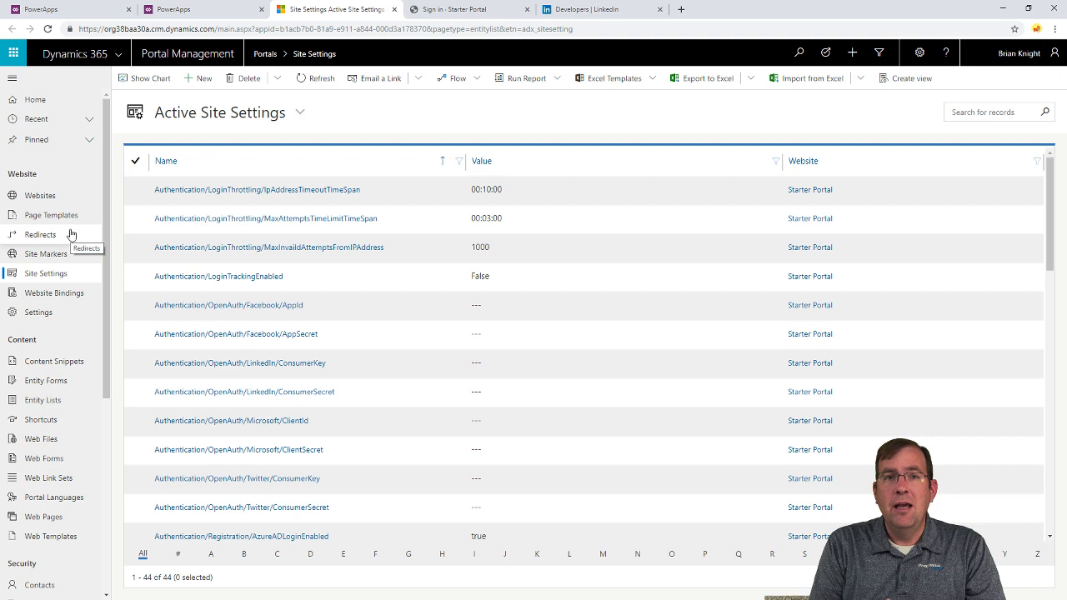
mouse_move(220, 47)
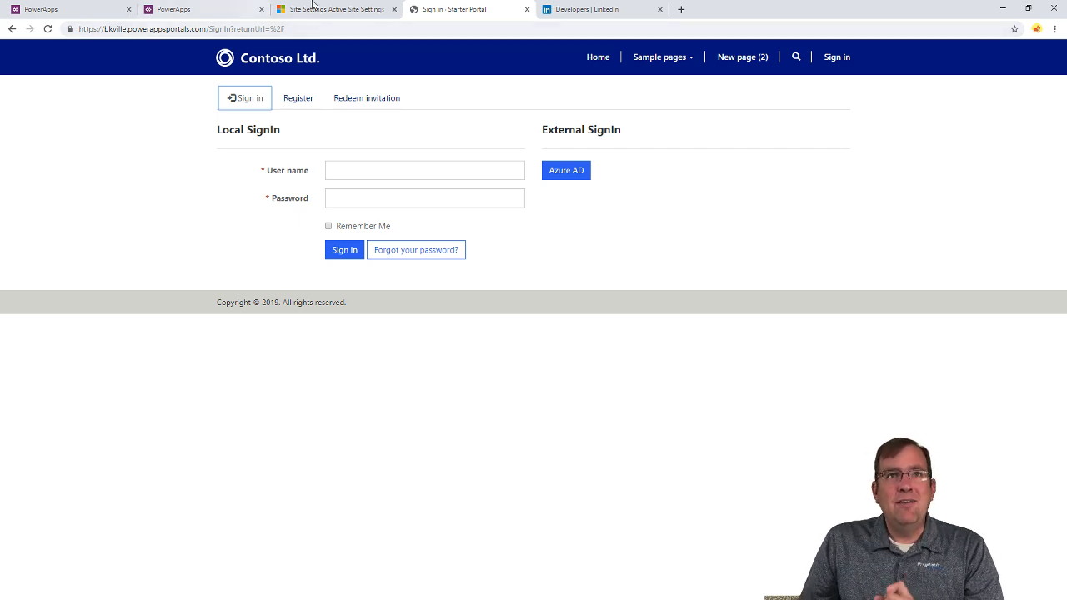
mouse_move(333, 10)
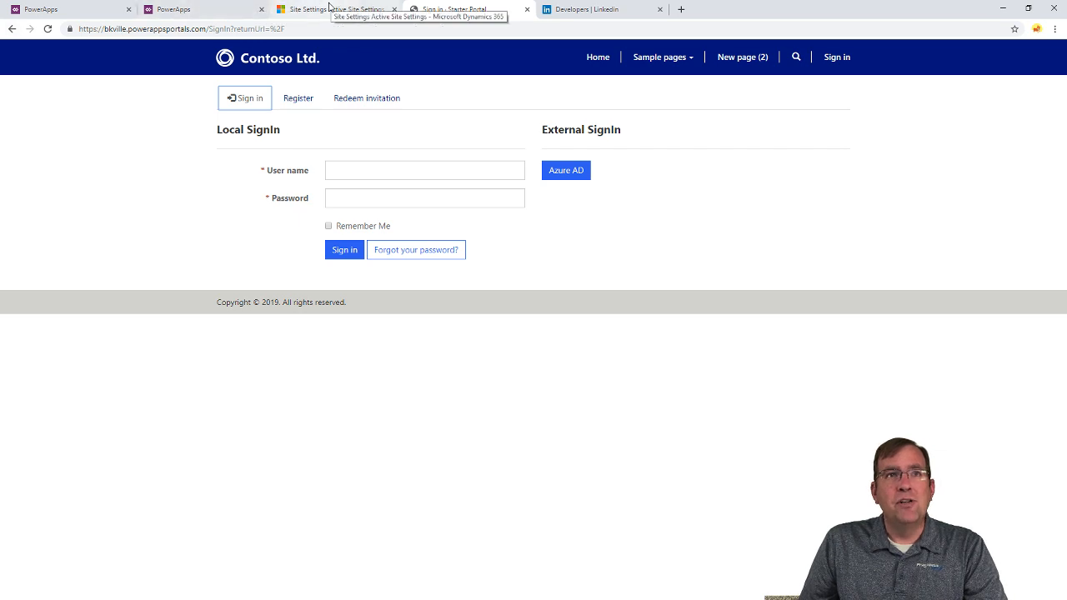
click(333, 10)
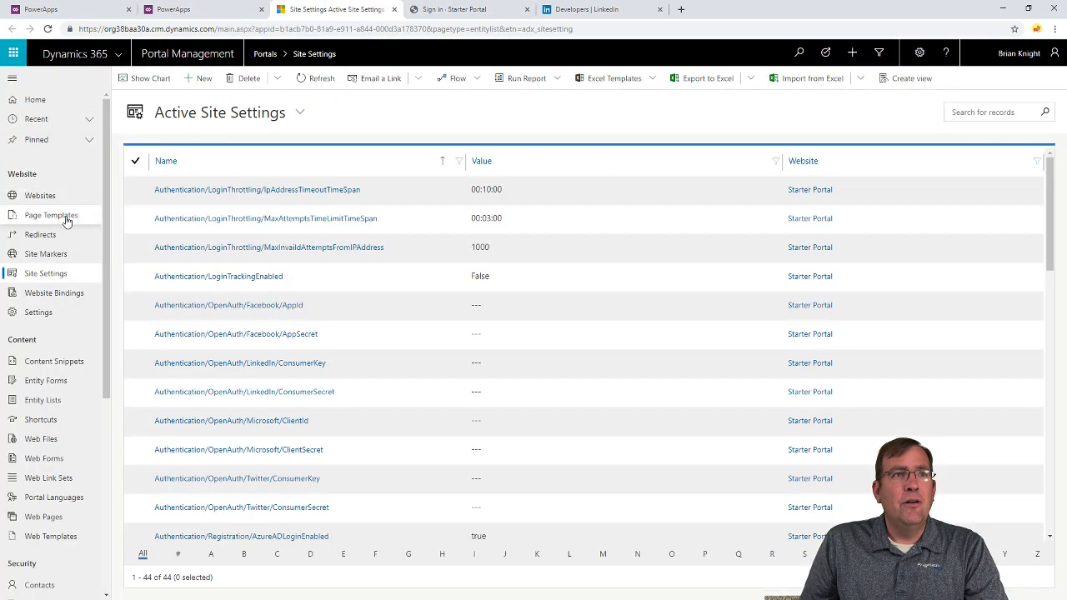
mouse_move(70, 250)
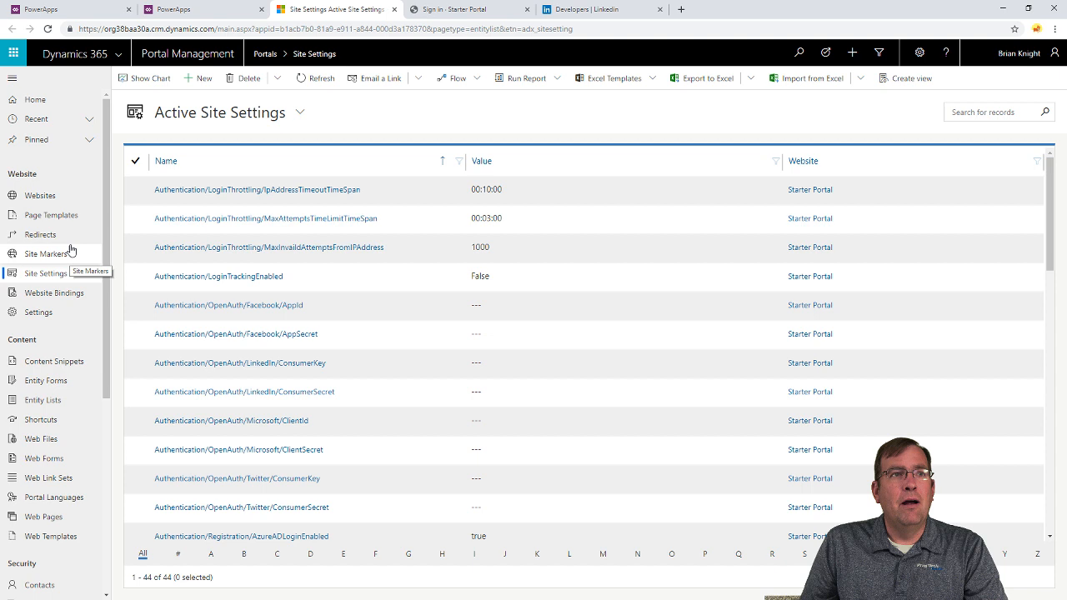
mouse_move(80, 293)
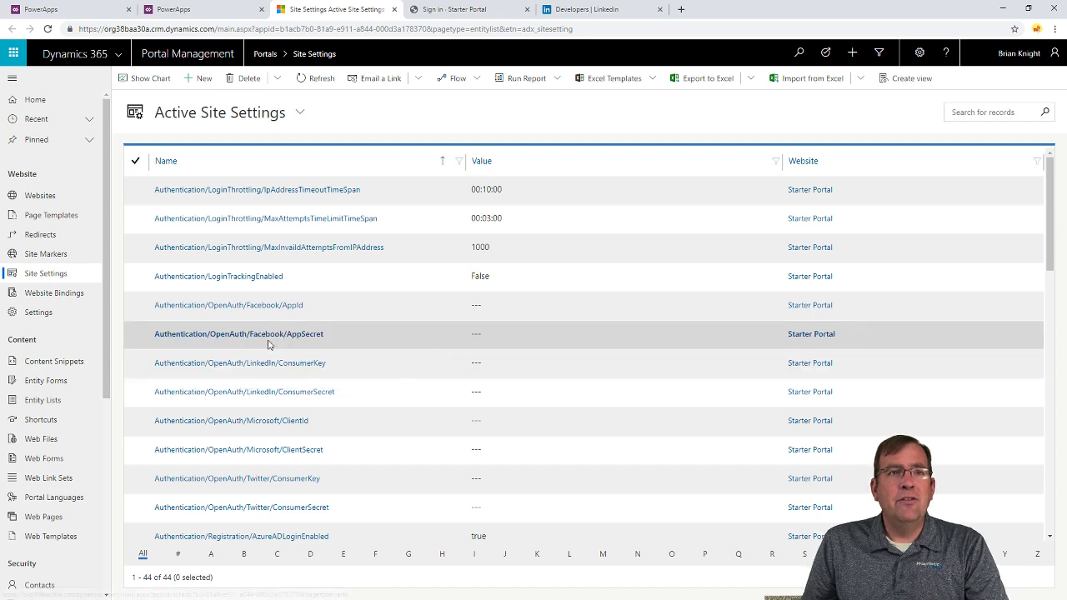
scroll(down, 3)
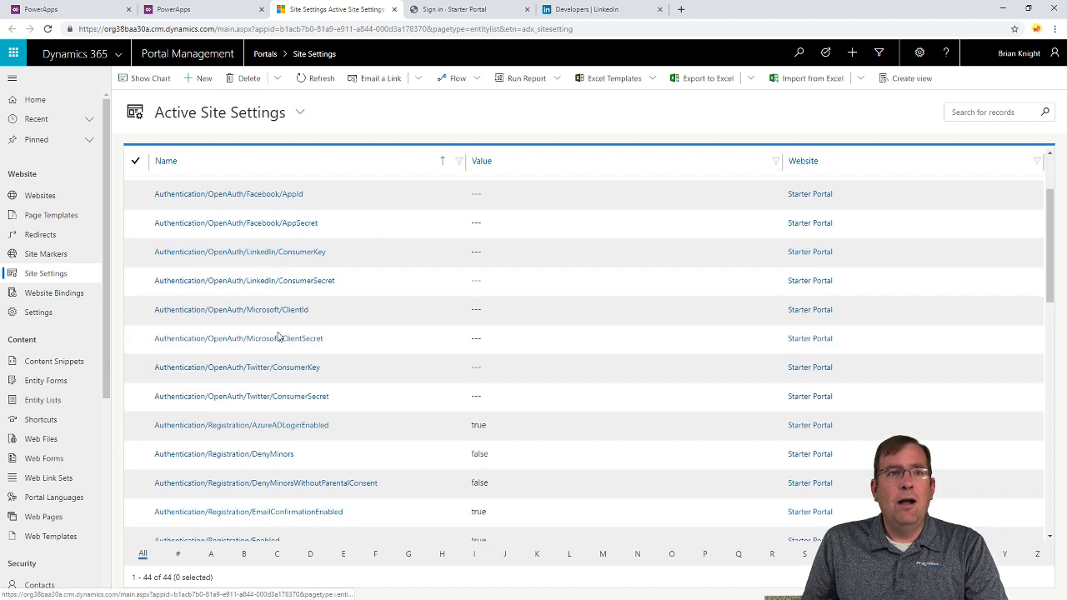
scroll(down, 3)
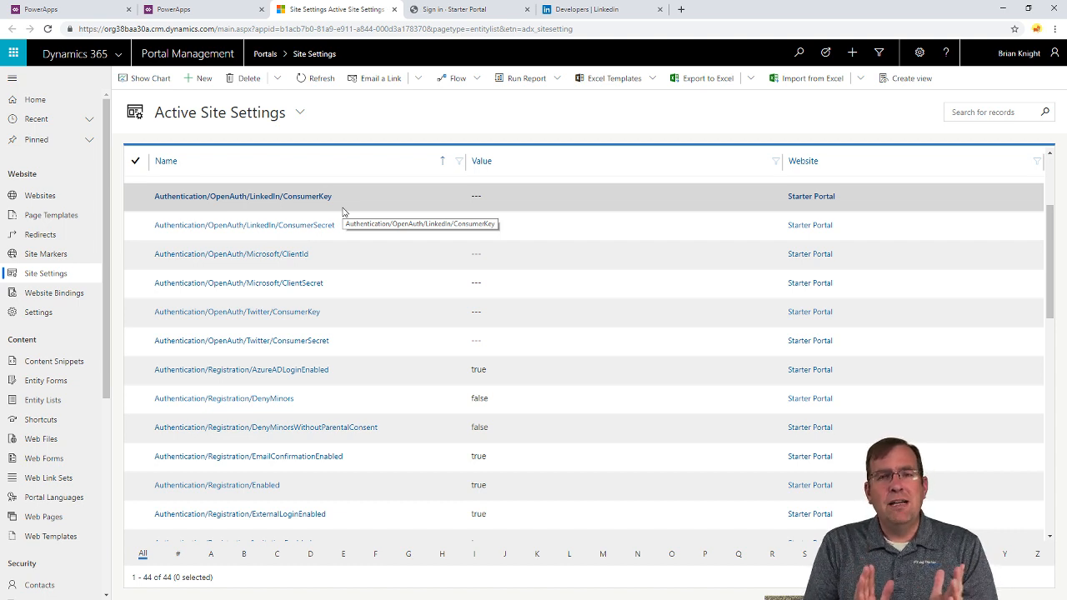
mouse_move(451, 225)
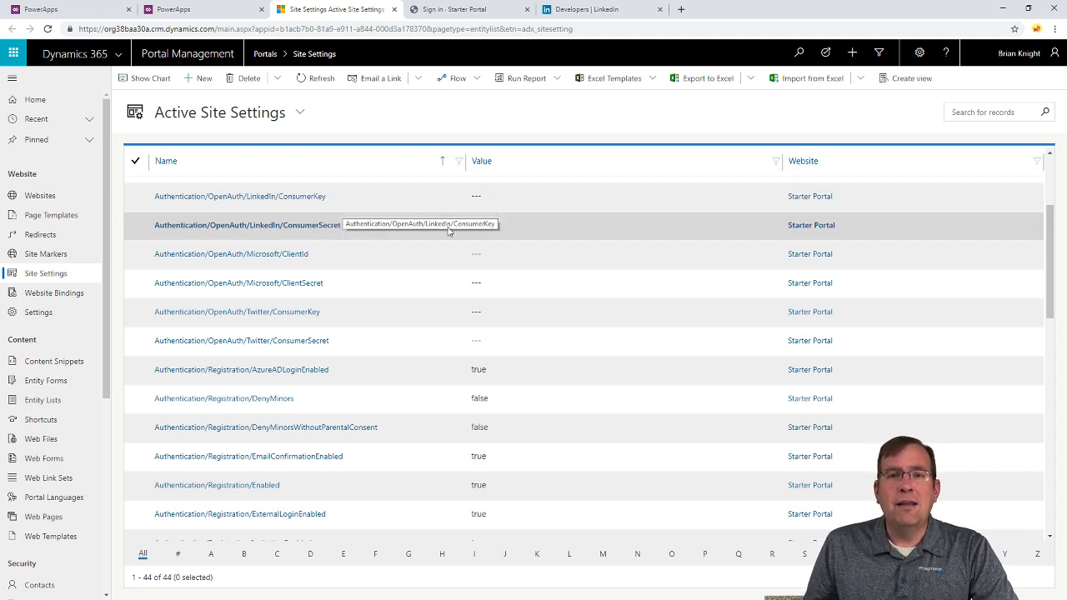
mouse_move(597, 10)
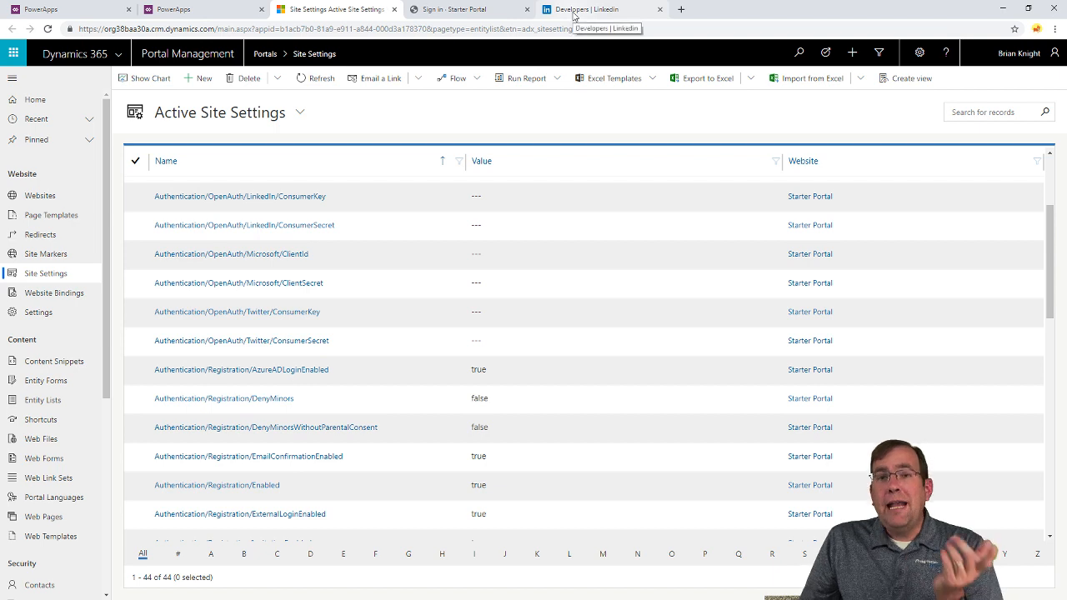
Start a new app on the LinkedIn Developers site
click(600, 10)
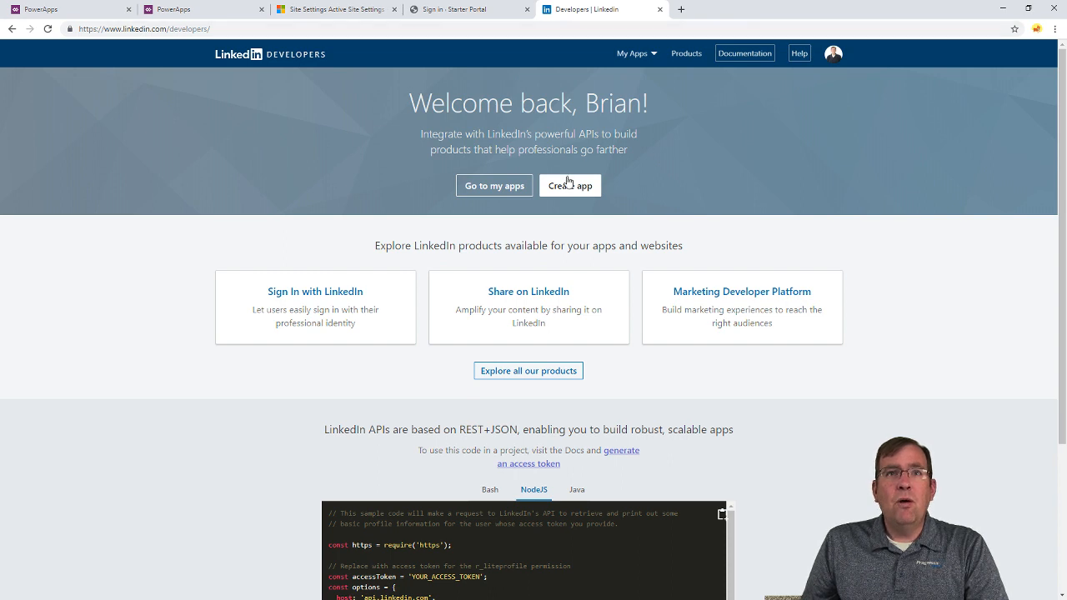
click(571, 185)
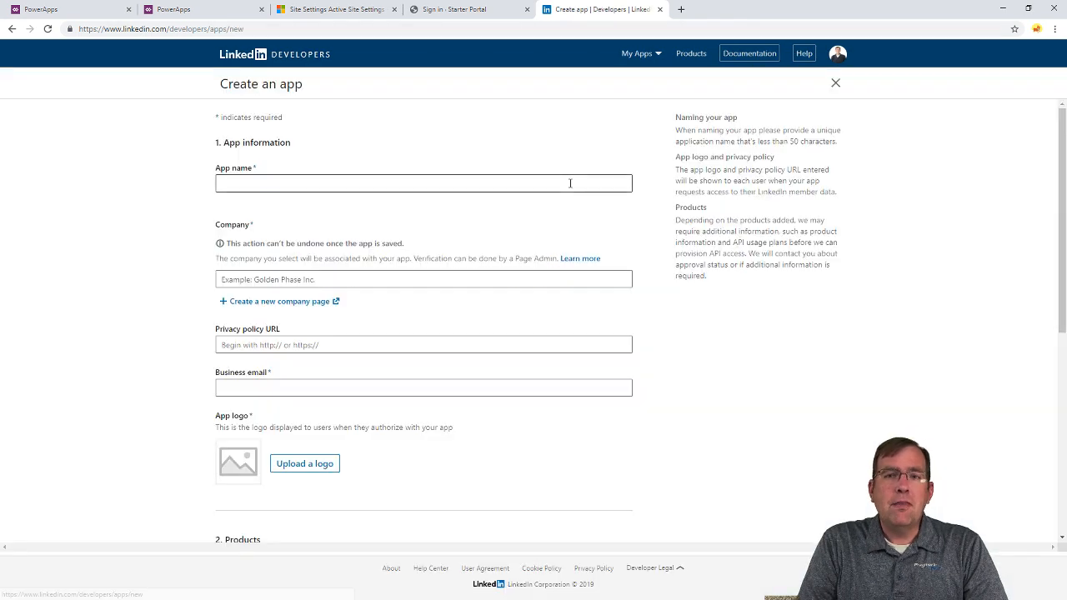
mouse_move(167, 364)
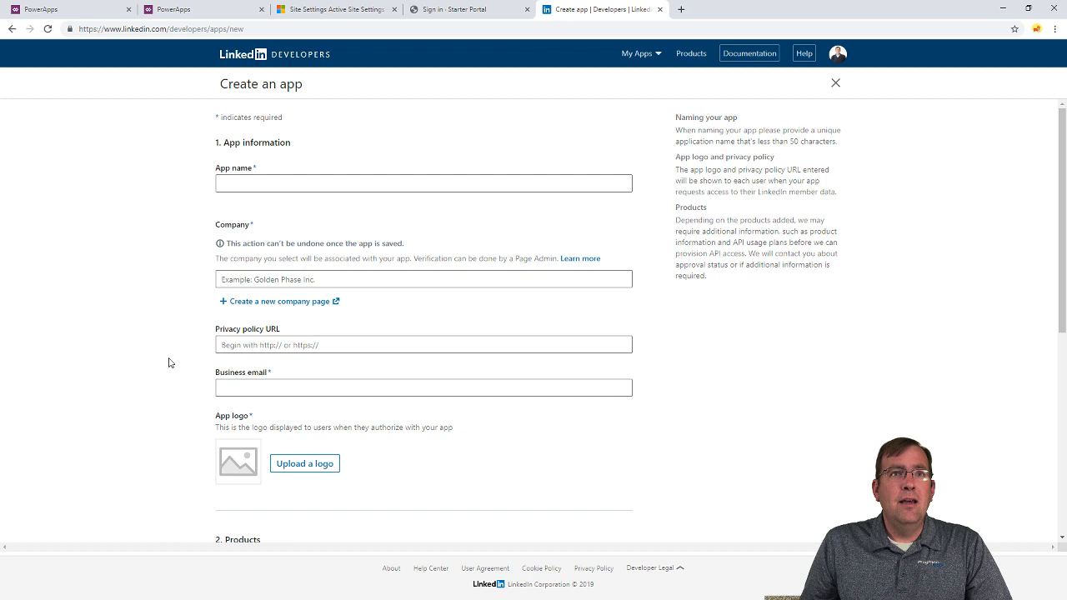
Name the app 'PowerApps Developer Test' and link it to the Pragmatic Works company page
text(PowerApps Developer)
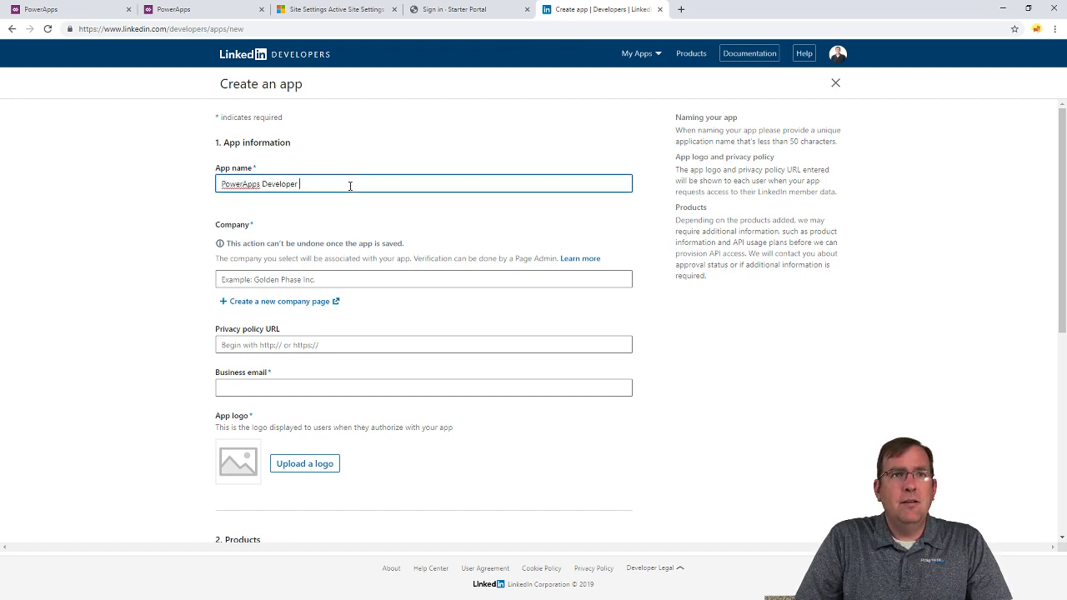
text(Test)
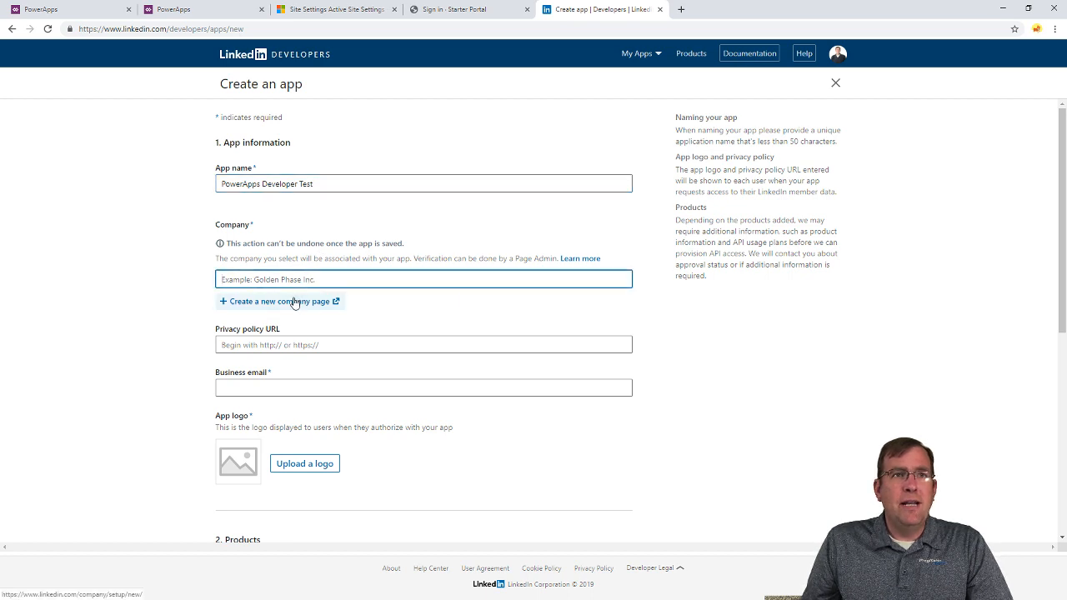
text(PragmaticWor)
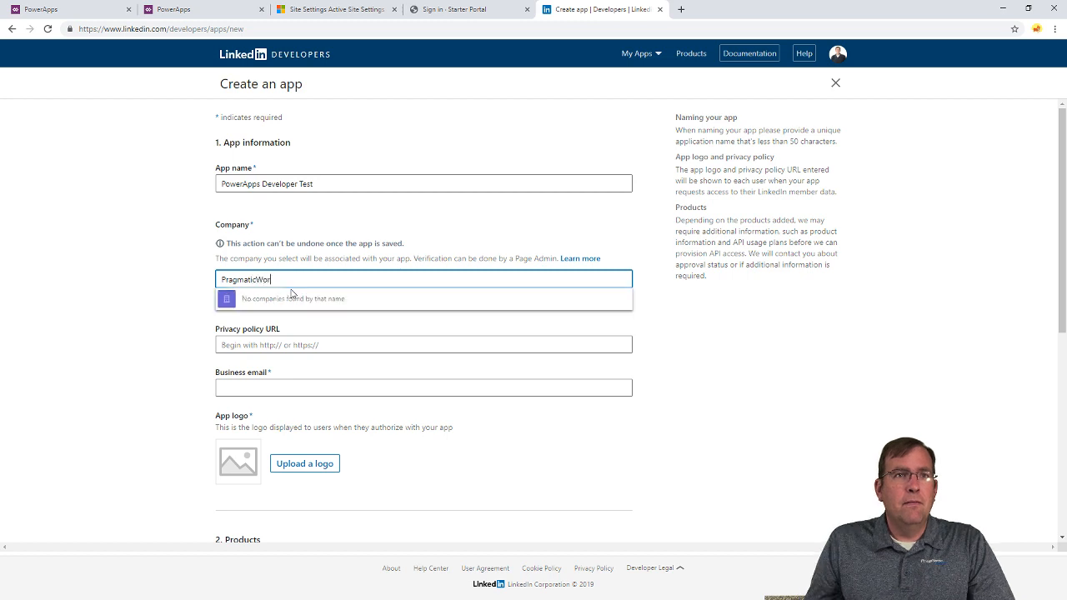
text(Pragmati)
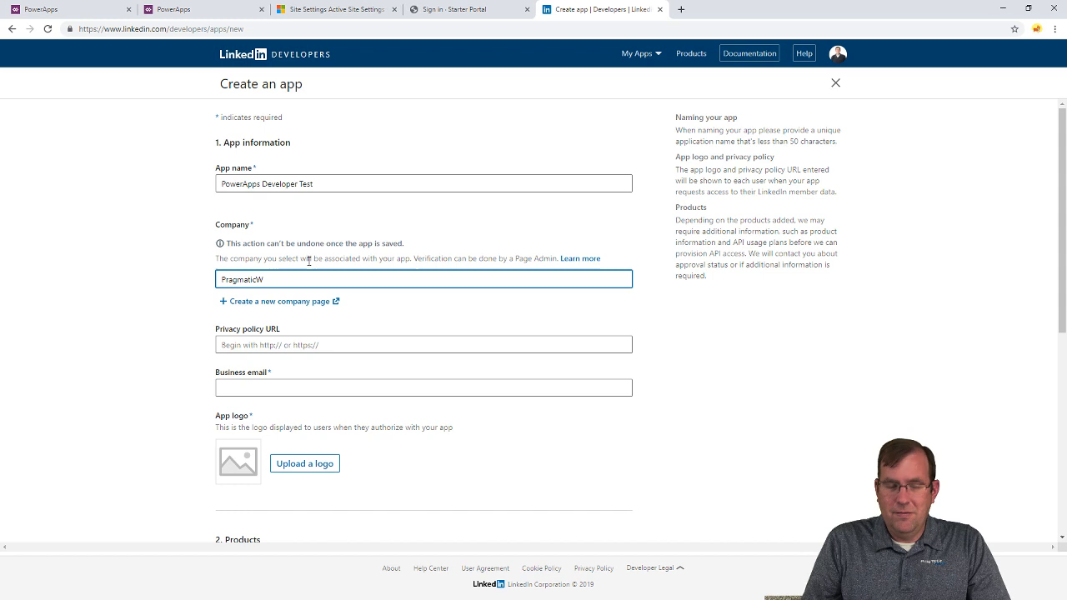
click(424, 278)
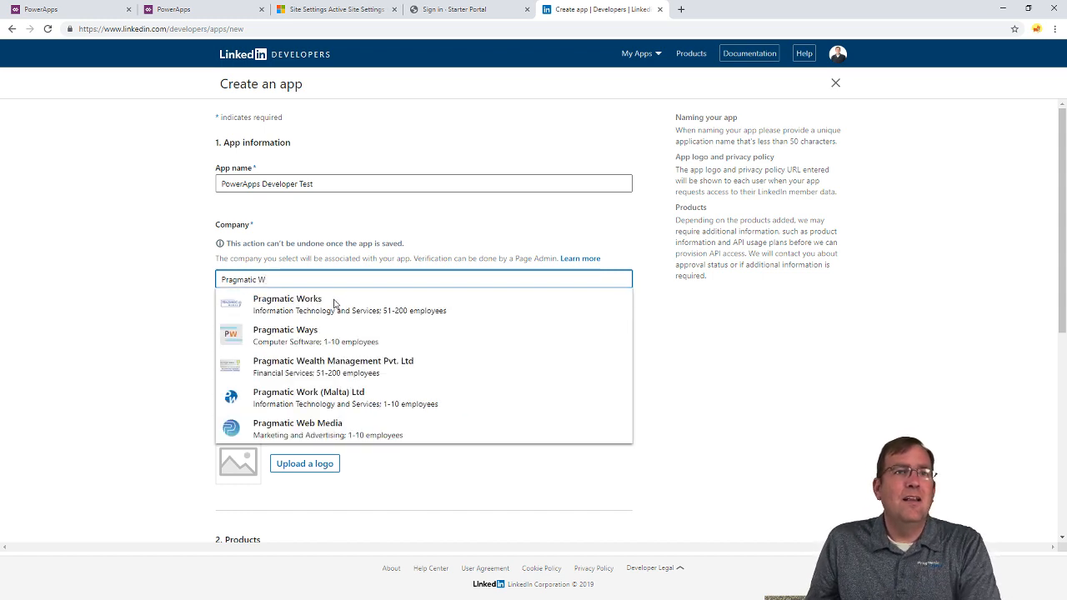
click(286, 298)
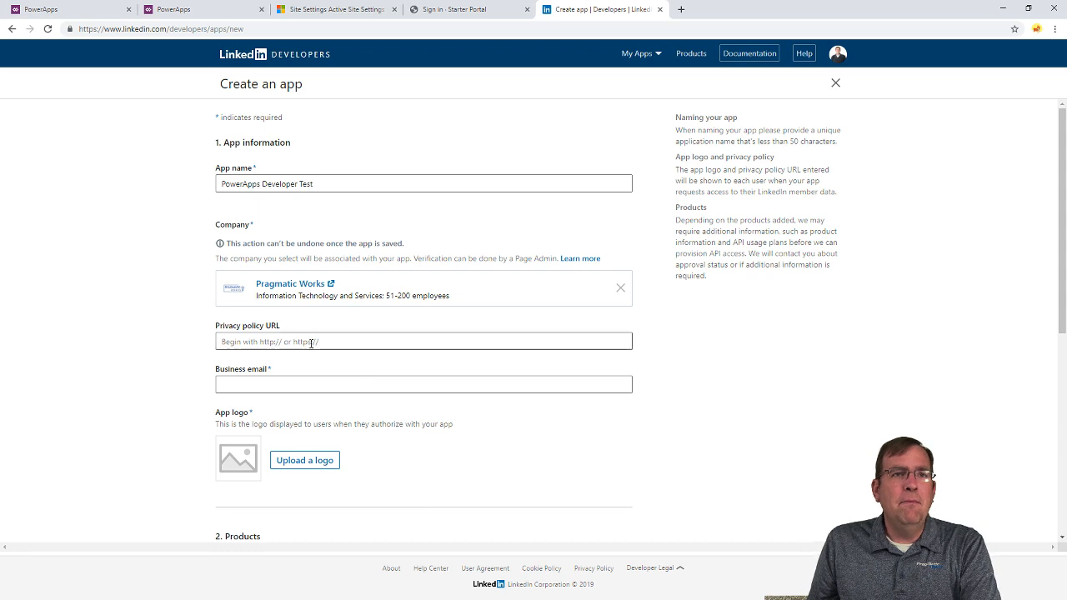
text(http)
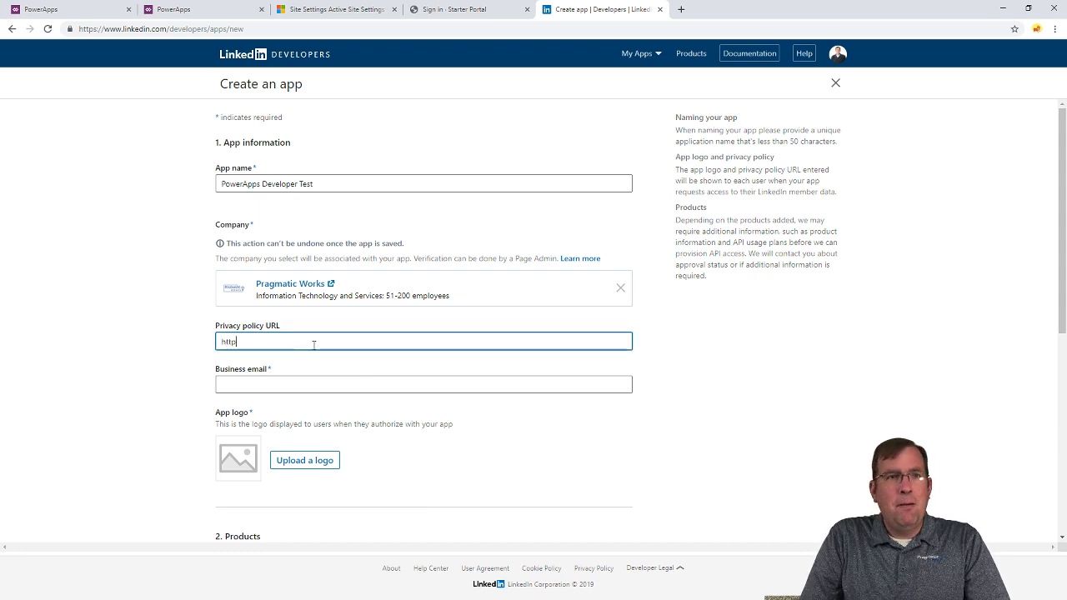
text(://o)
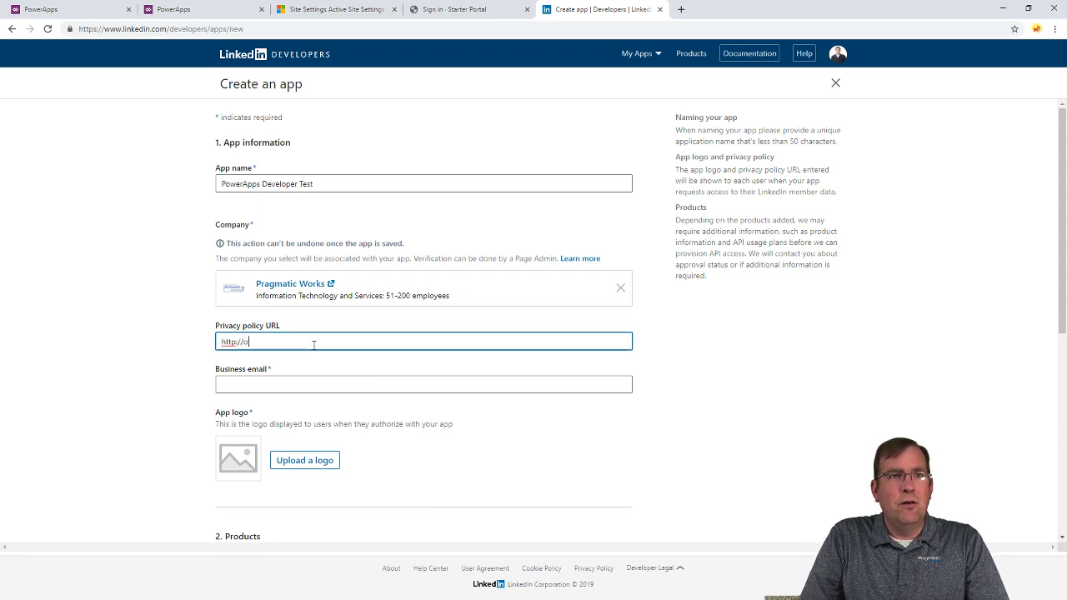
text(go)
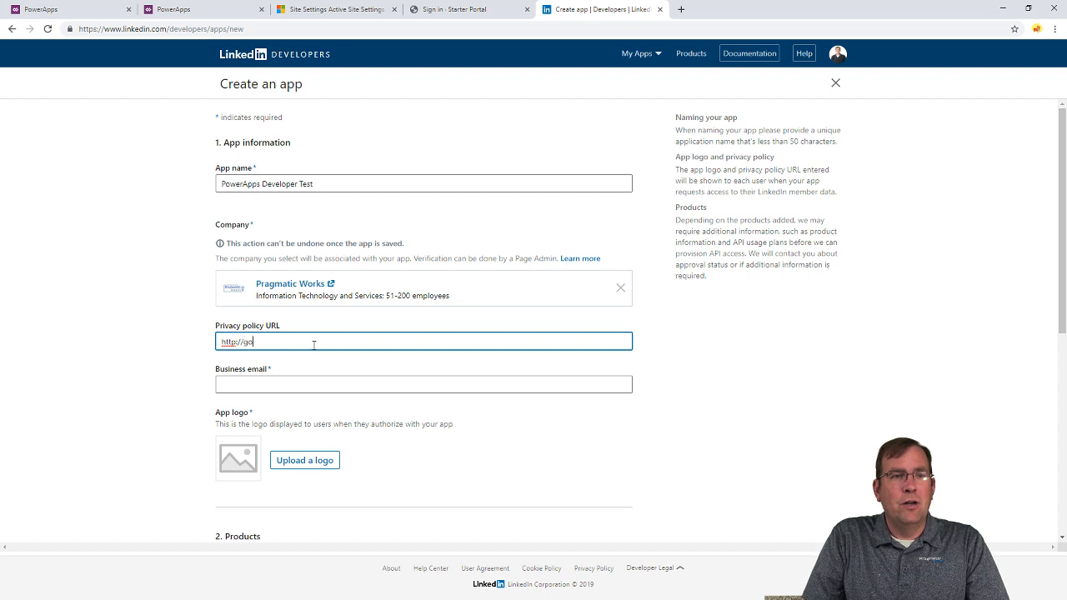
text(ogle.com)
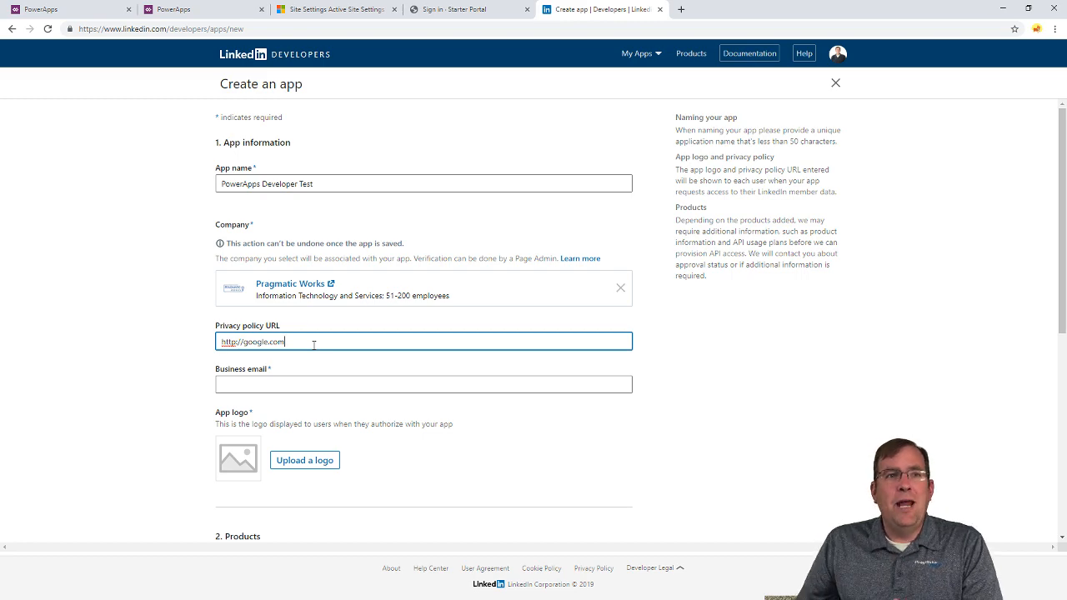
click(303, 460)
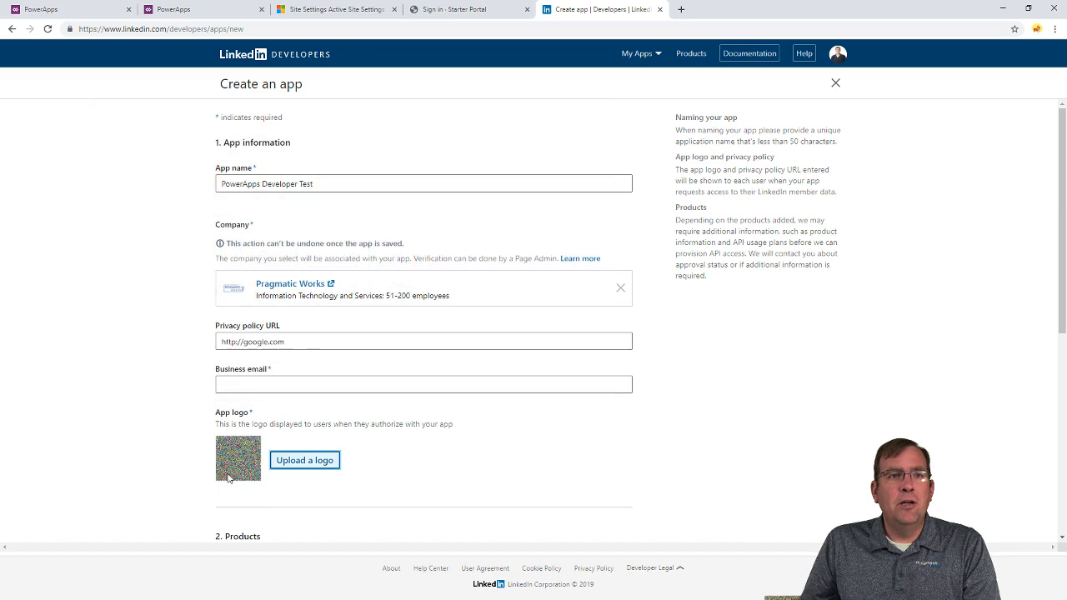
scroll(down, 3)
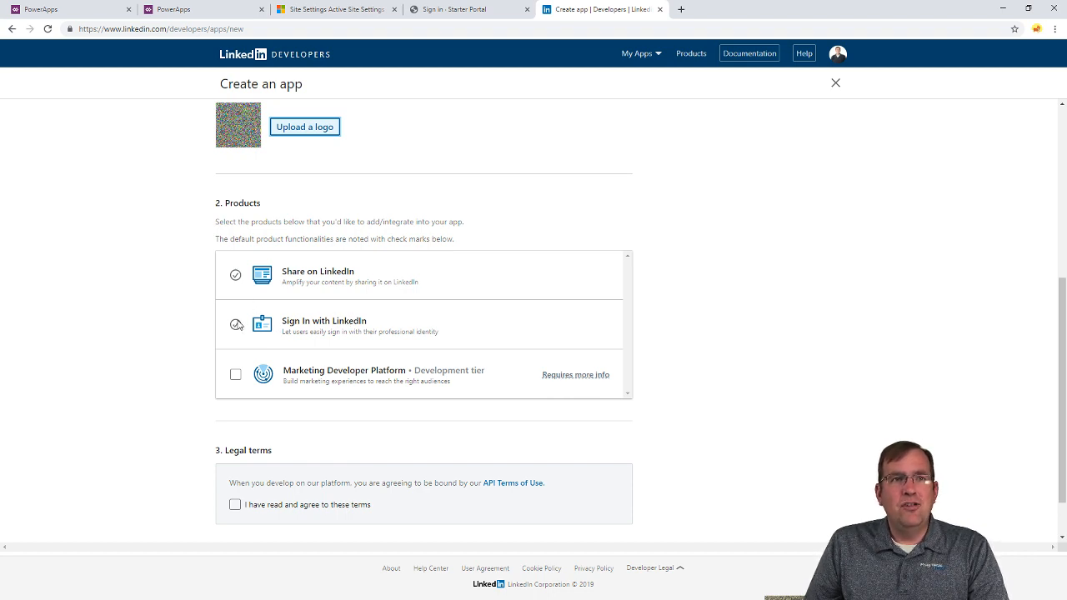
click(236, 323)
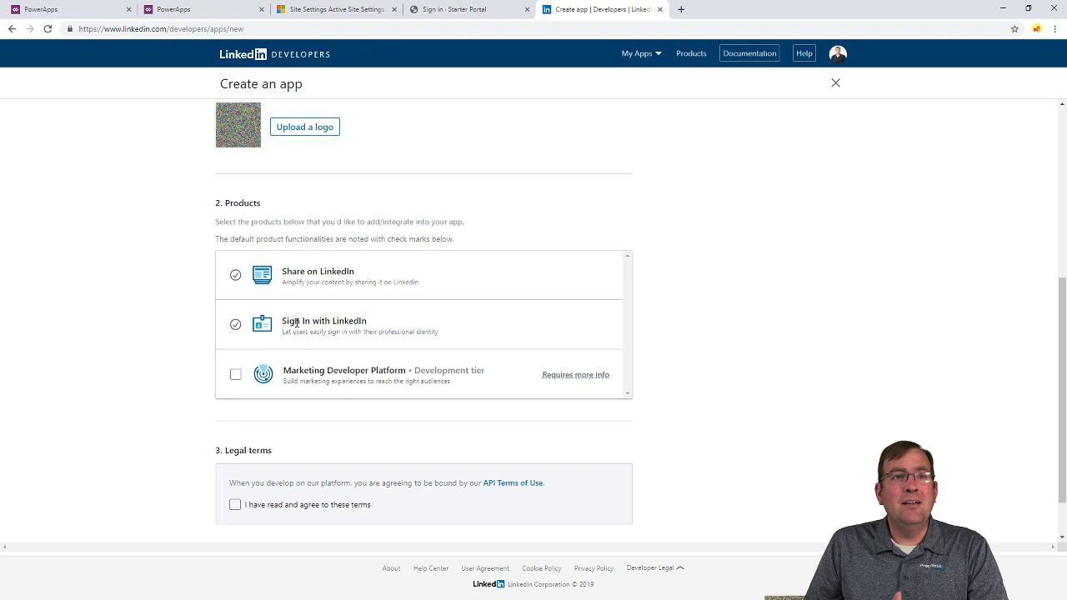
click(235, 503)
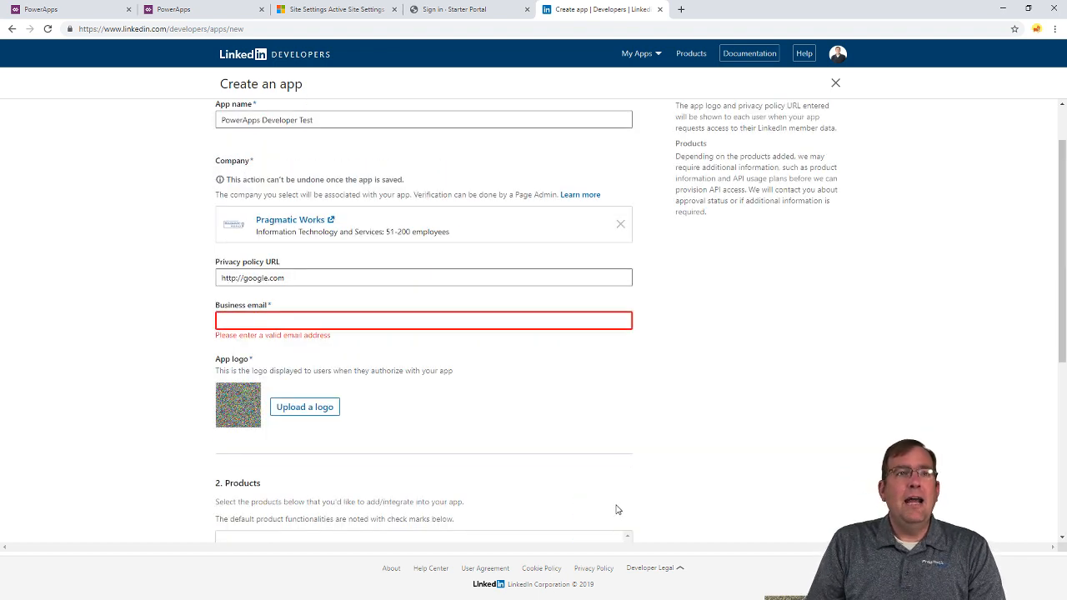
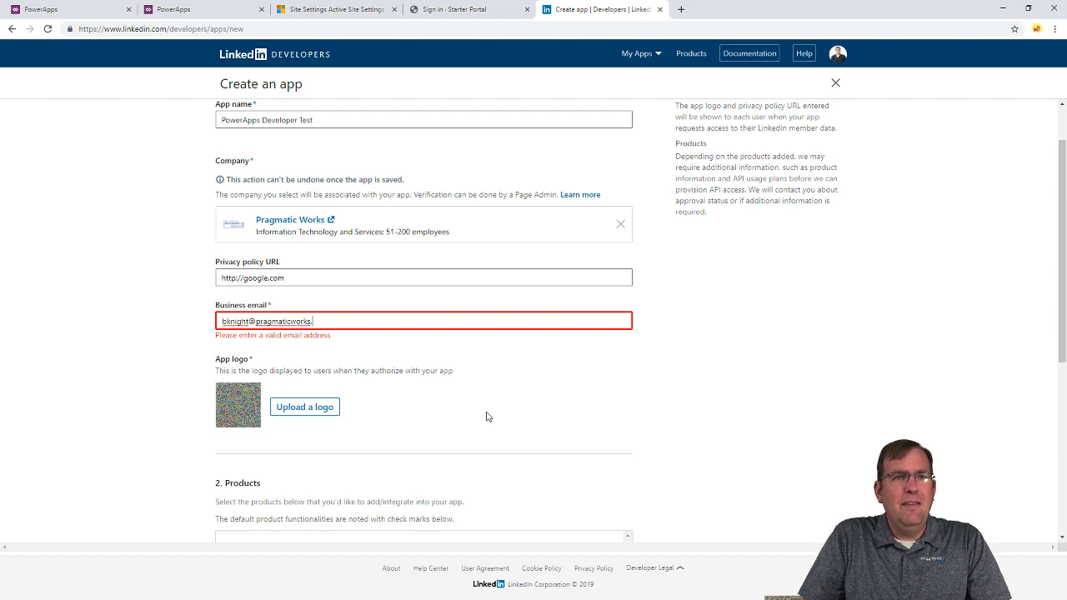
Accept the terms and create the app, confirming the creation
scroll(down, 3)
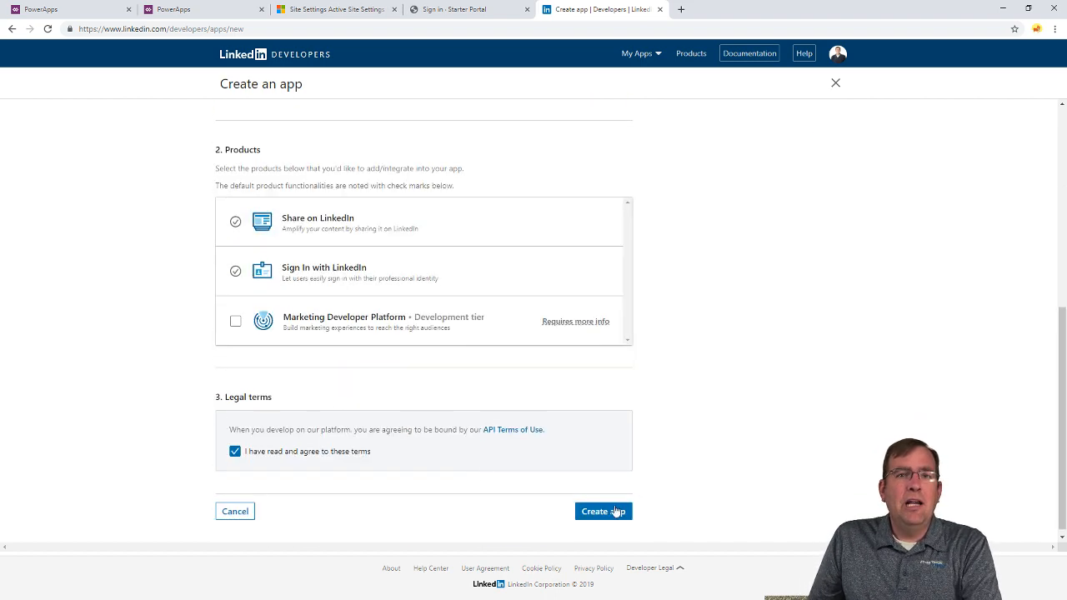
click(604, 510)
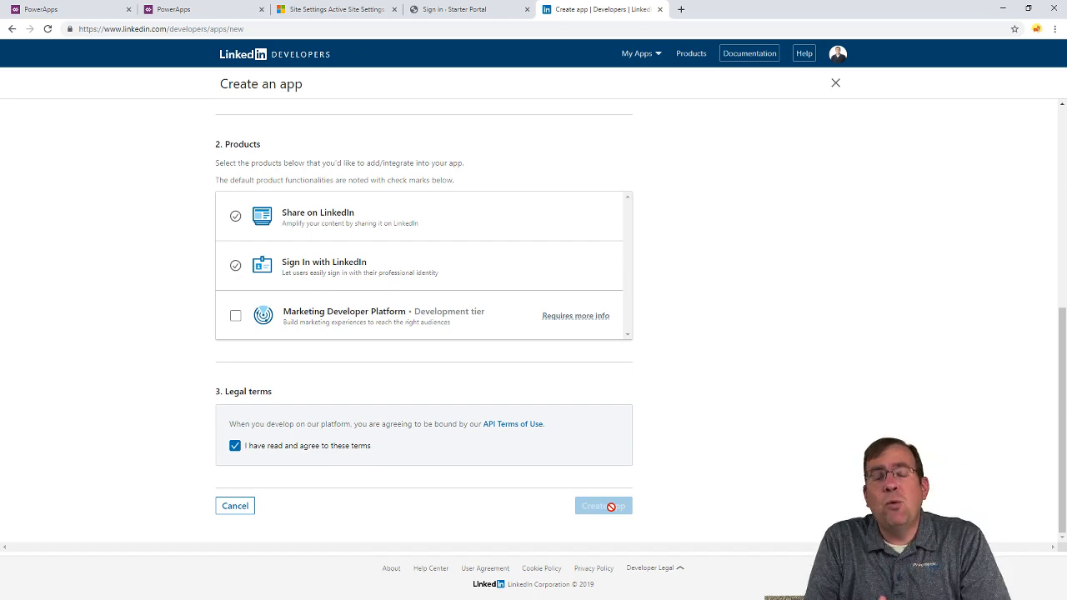
click(603, 505)
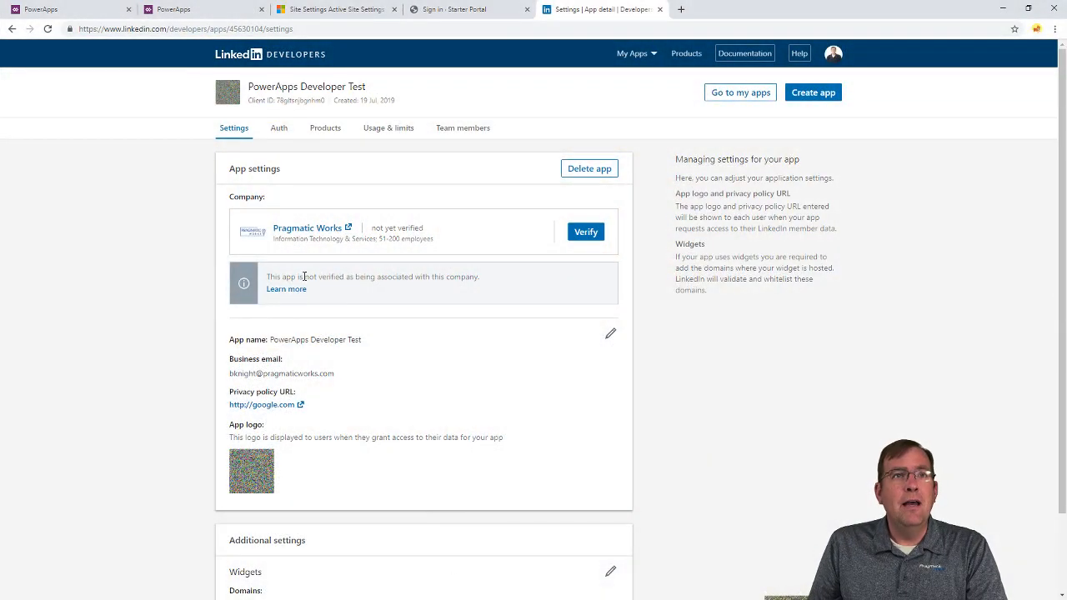
Copy the app's Client ID from the Auth credentials and return to the portal site settings
click(283, 126)
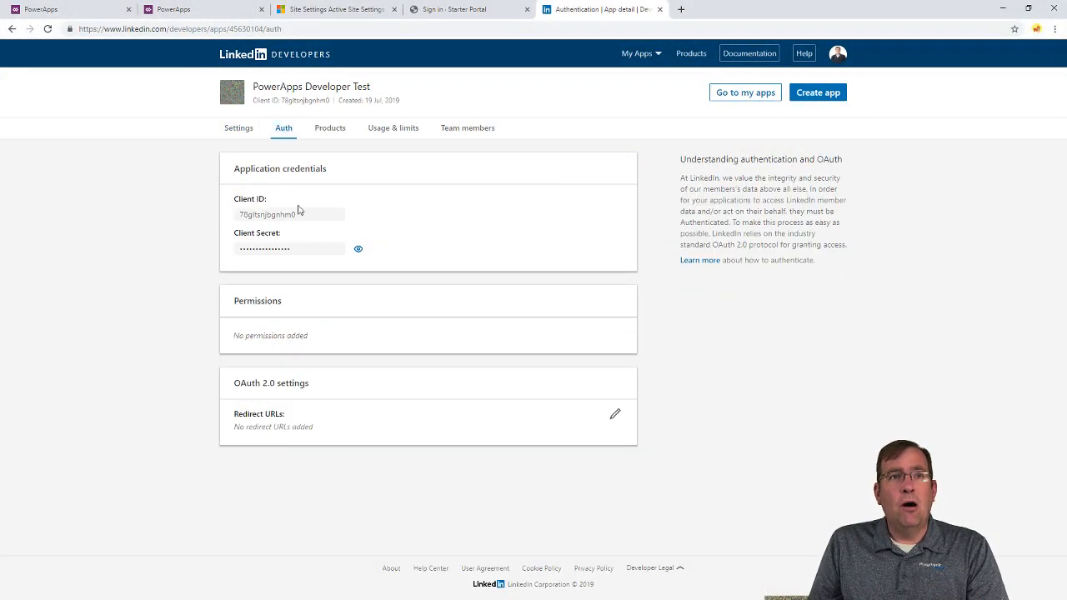
triple_click(290, 213)
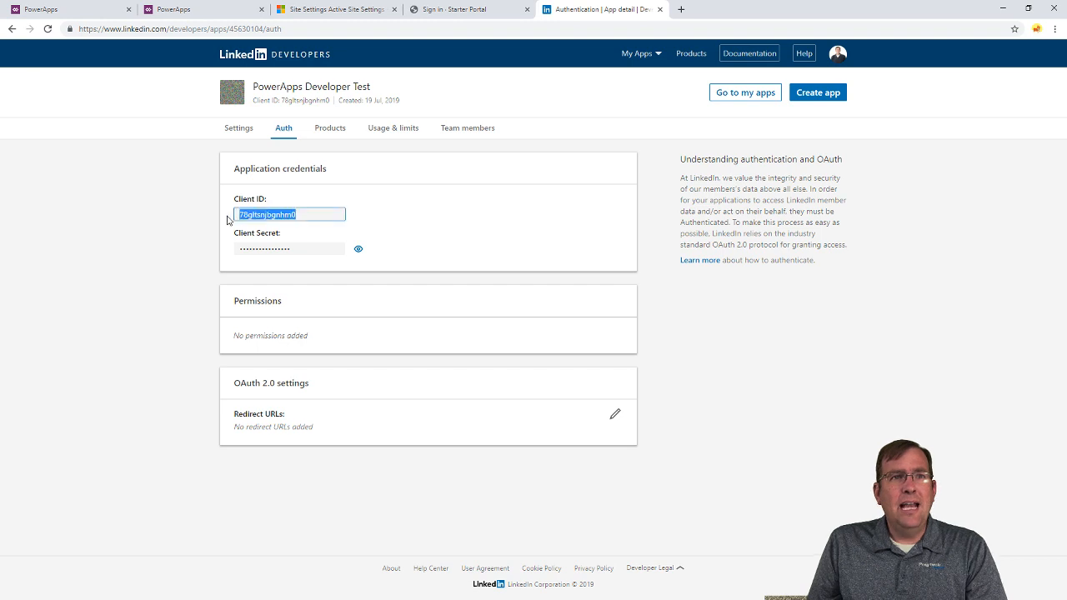
mouse_move(330, 63)
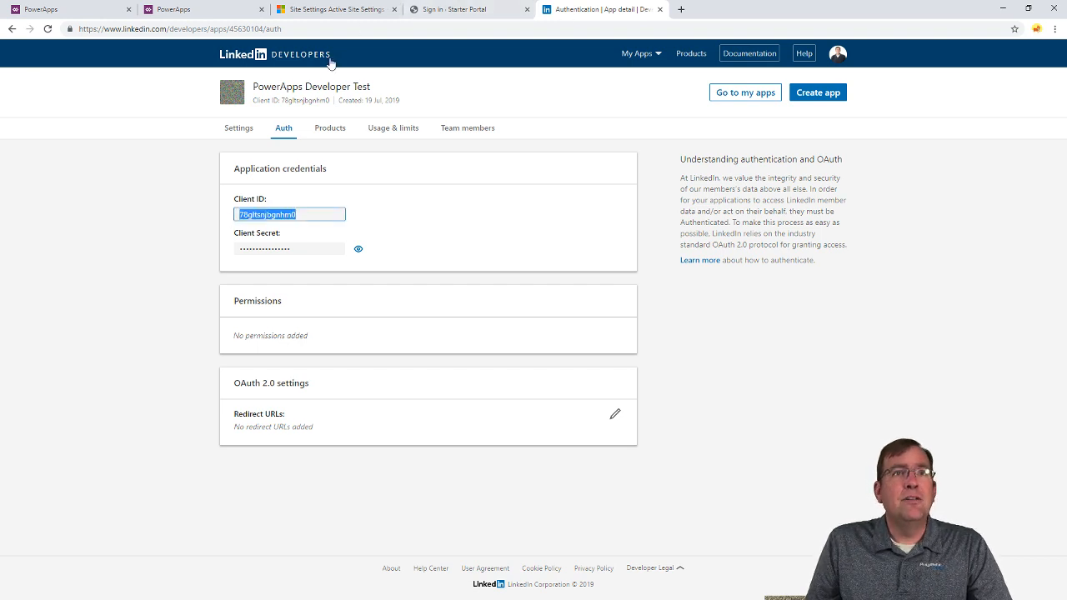
click(333, 10)
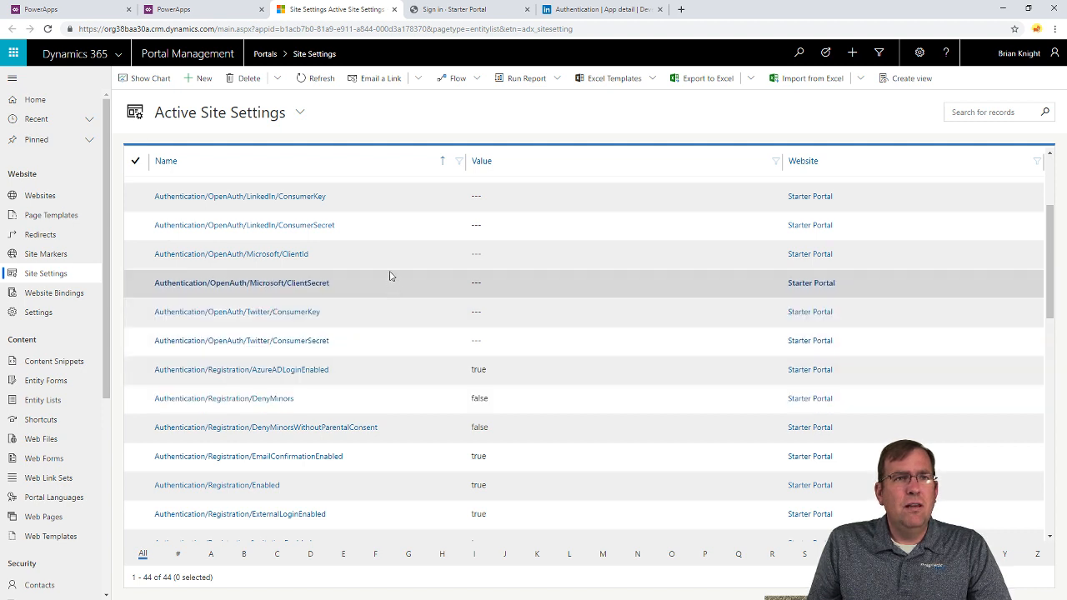
mouse_move(447, 200)
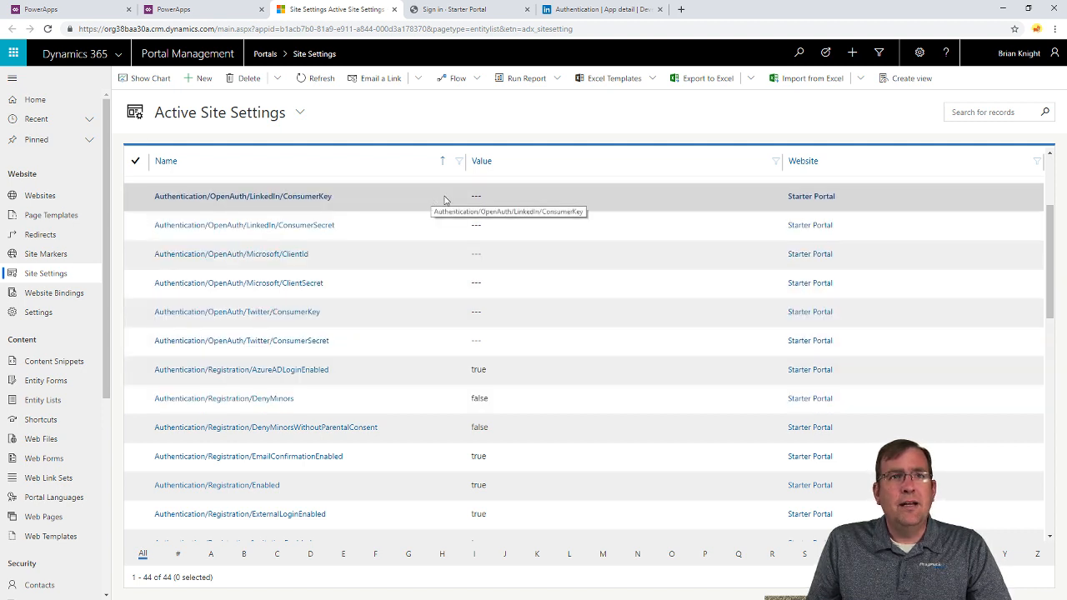
Store the client ID in the LinkedIn ConsumerKey setting, then open the ConsumerSecret setting
click(243, 197)
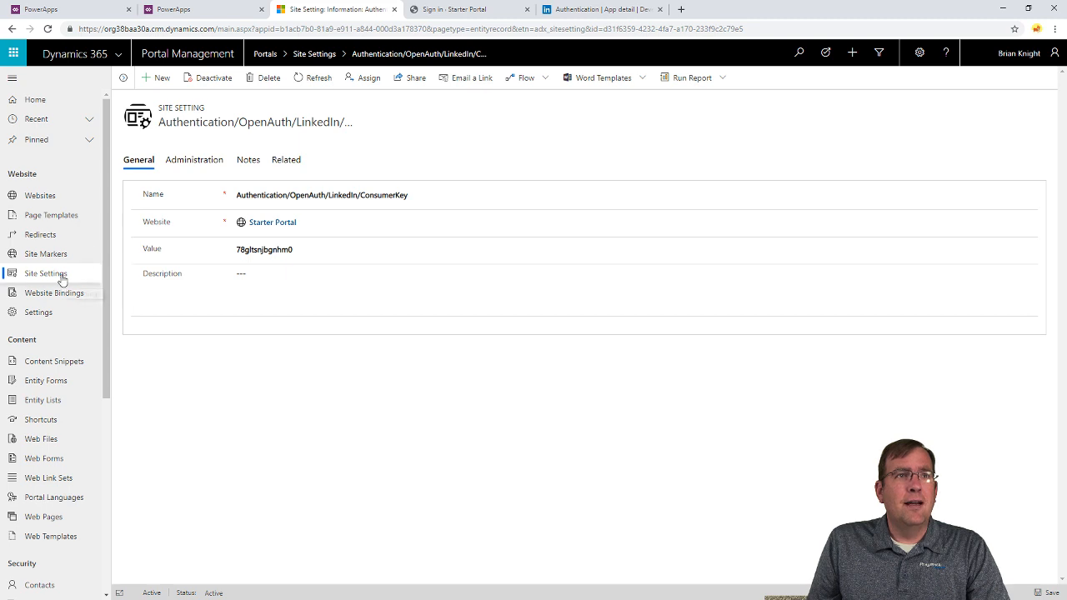
click(47, 273)
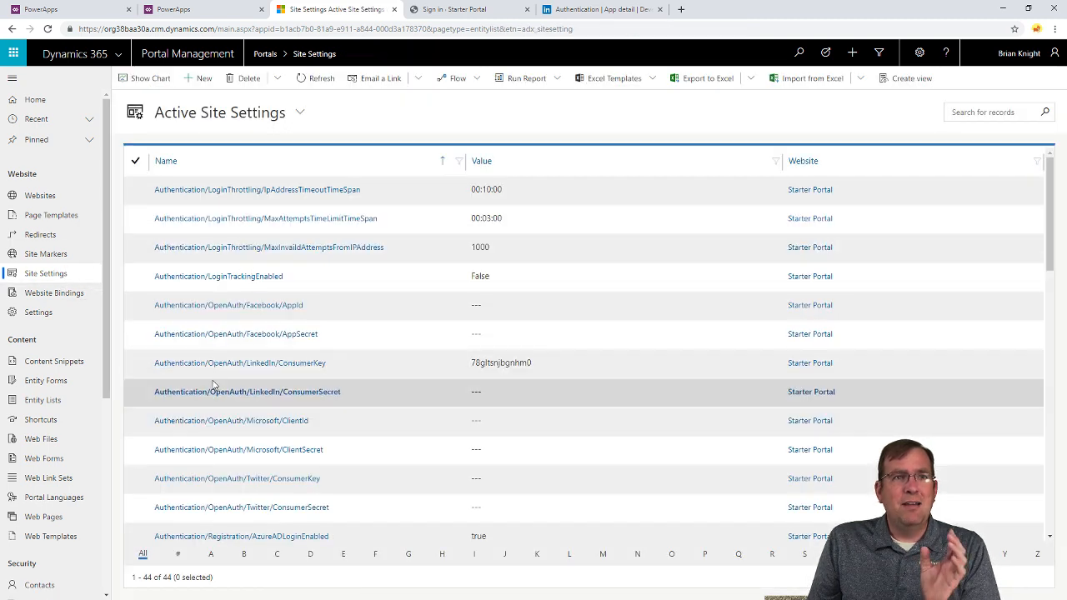
mouse_move(246, 392)
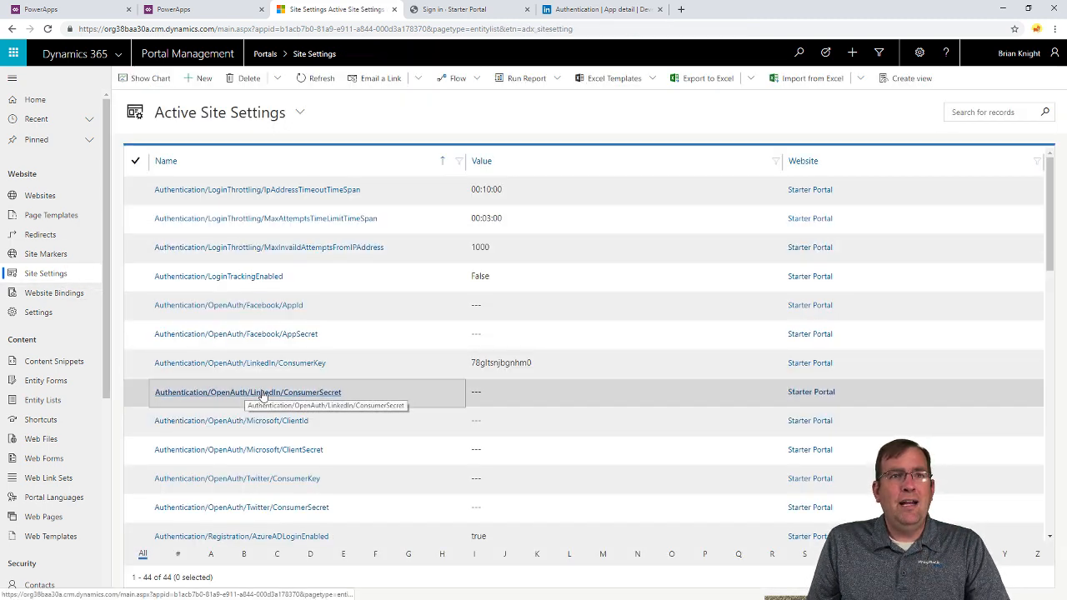
click(247, 391)
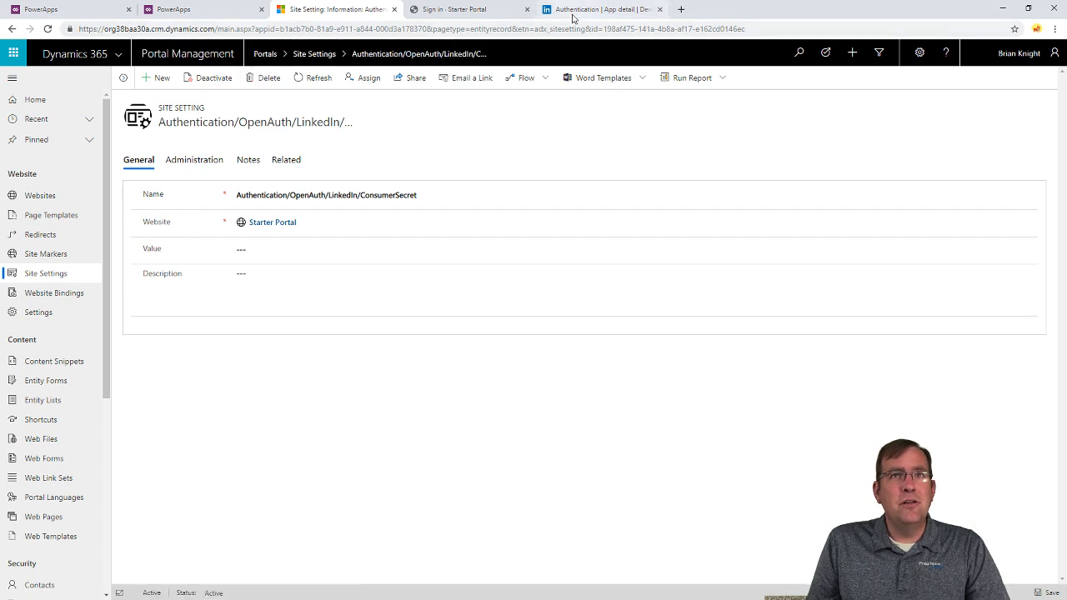
Reveal the app's client secret on the LinkedIn credentials page for copying
click(603, 10)
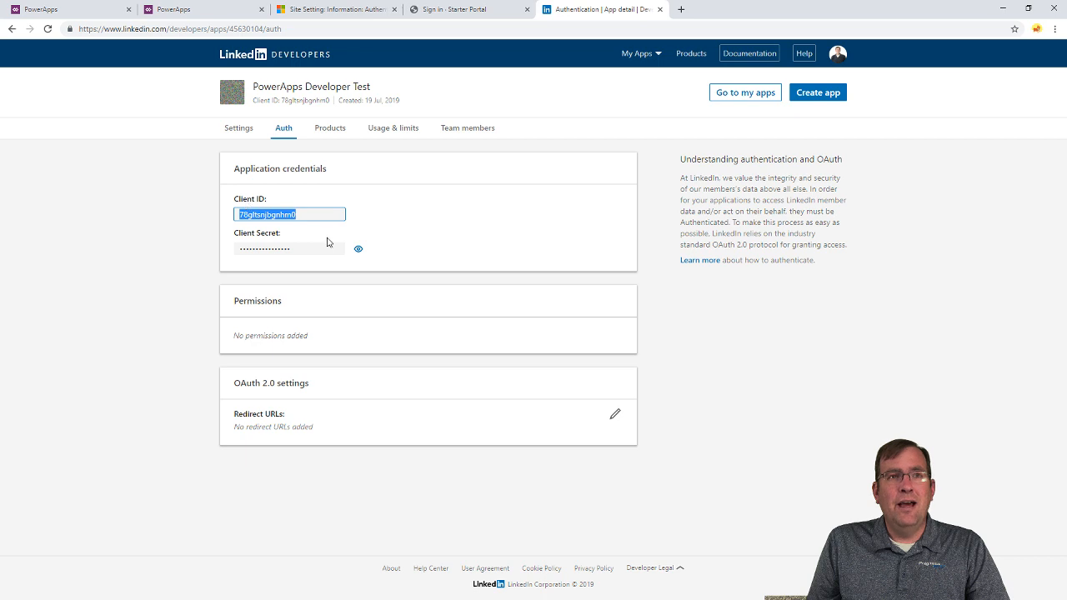
mouse_move(356, 249)
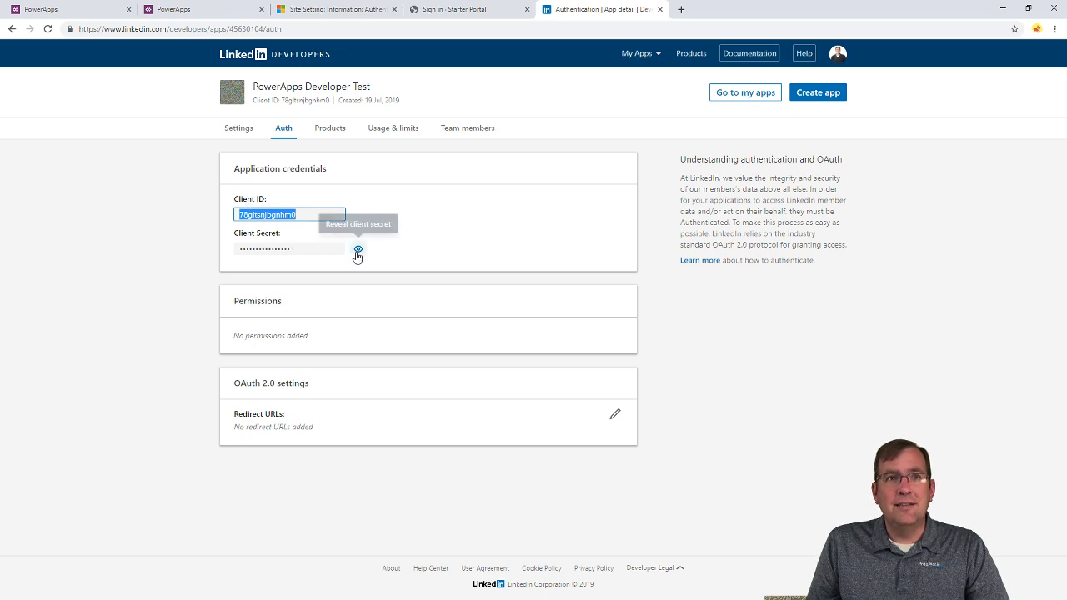
click(356, 250)
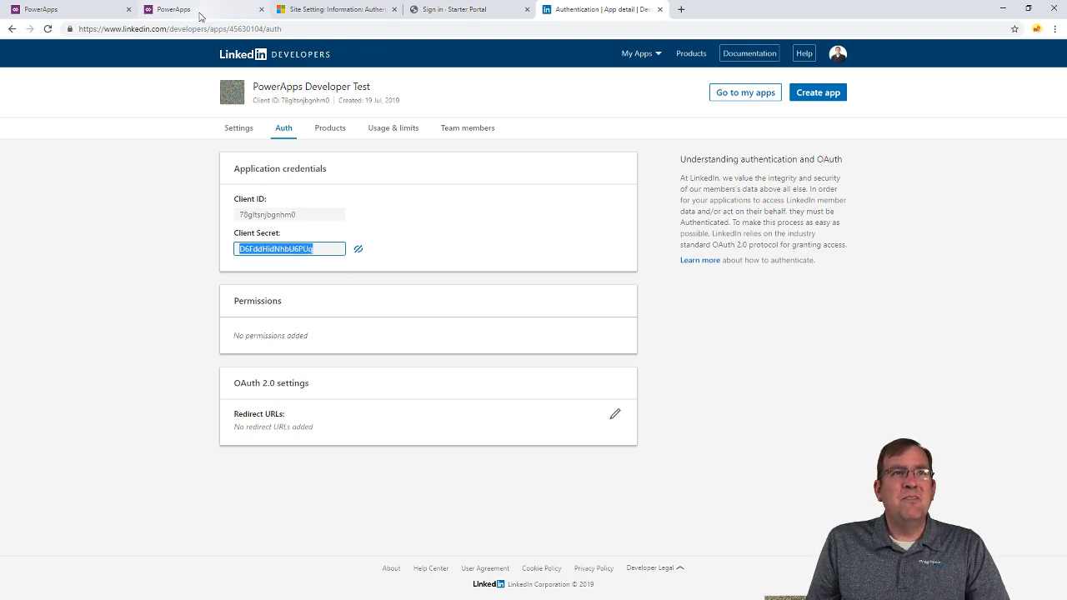
mouse_move(333, 10)
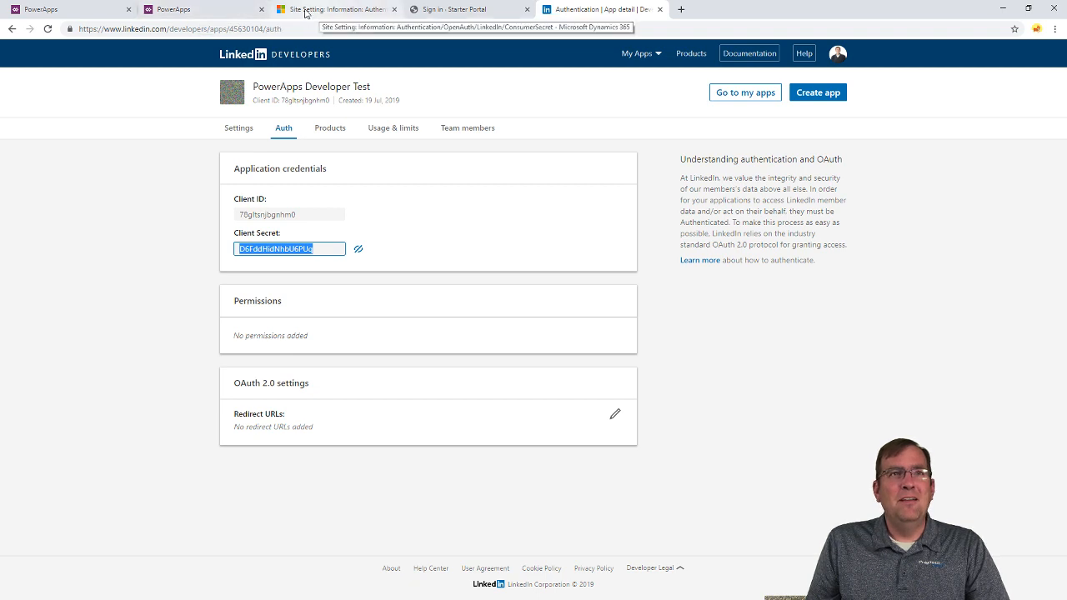
click(334, 10)
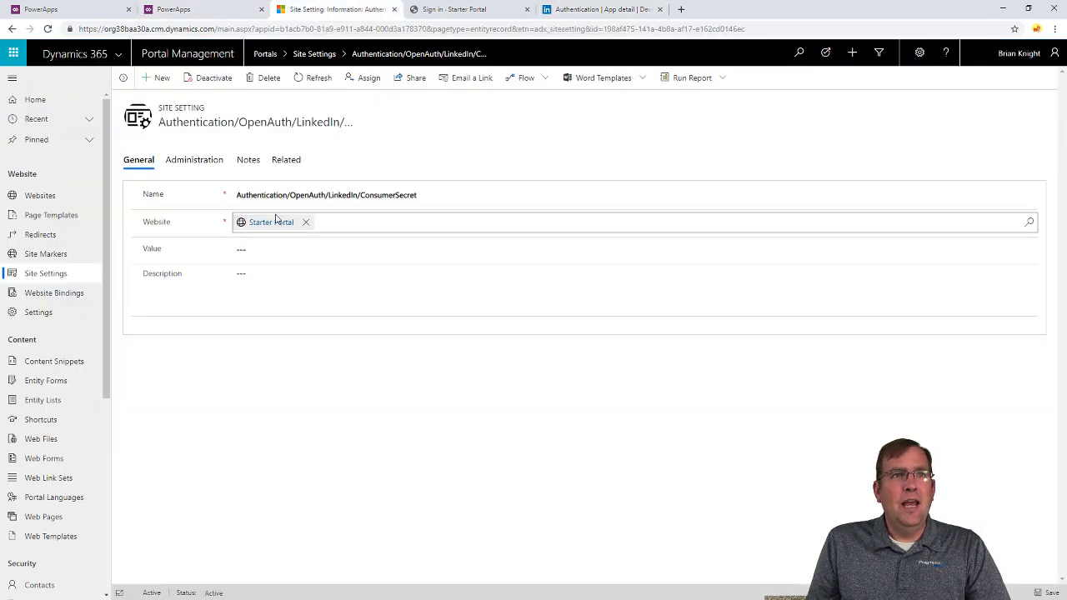
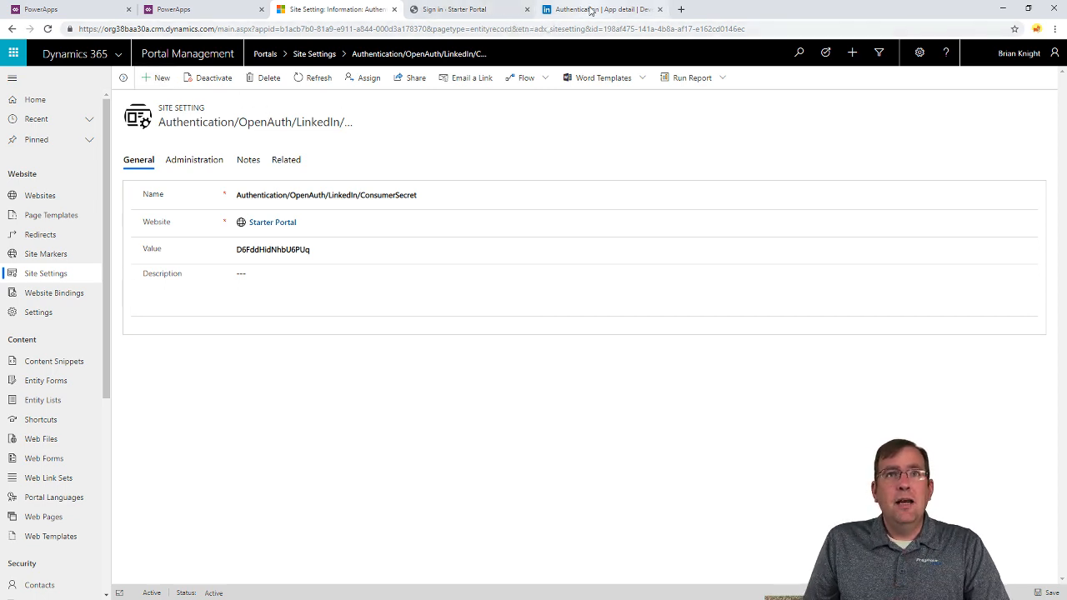
click(463, 10)
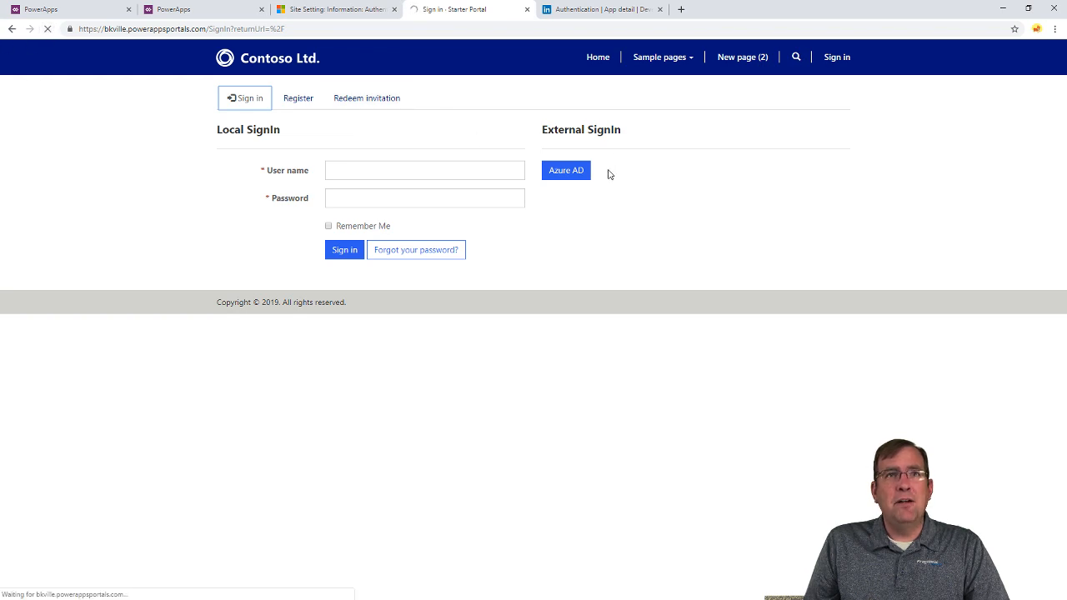
mouse_move(627, 170)
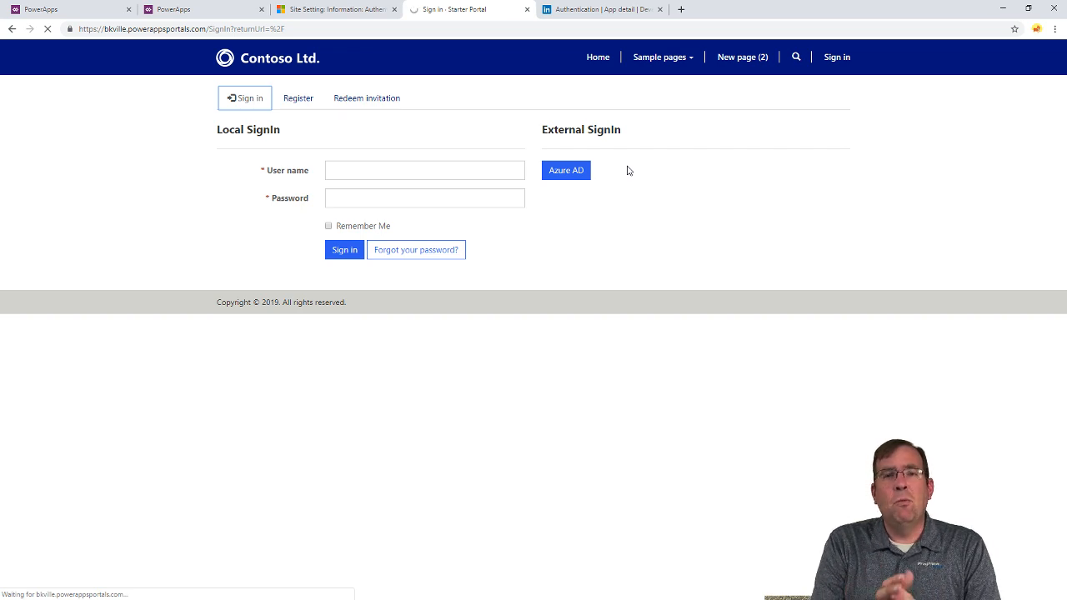
mouse_move(629, 100)
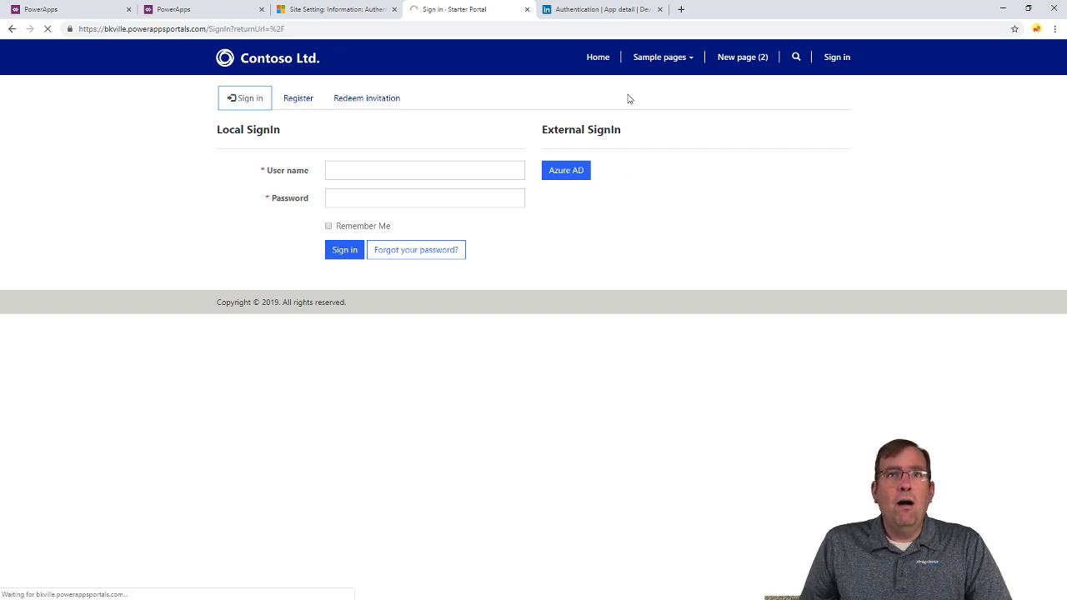
Return to the LinkedIn app's Auth settings, which show no redirect URLs yet
click(600, 10)
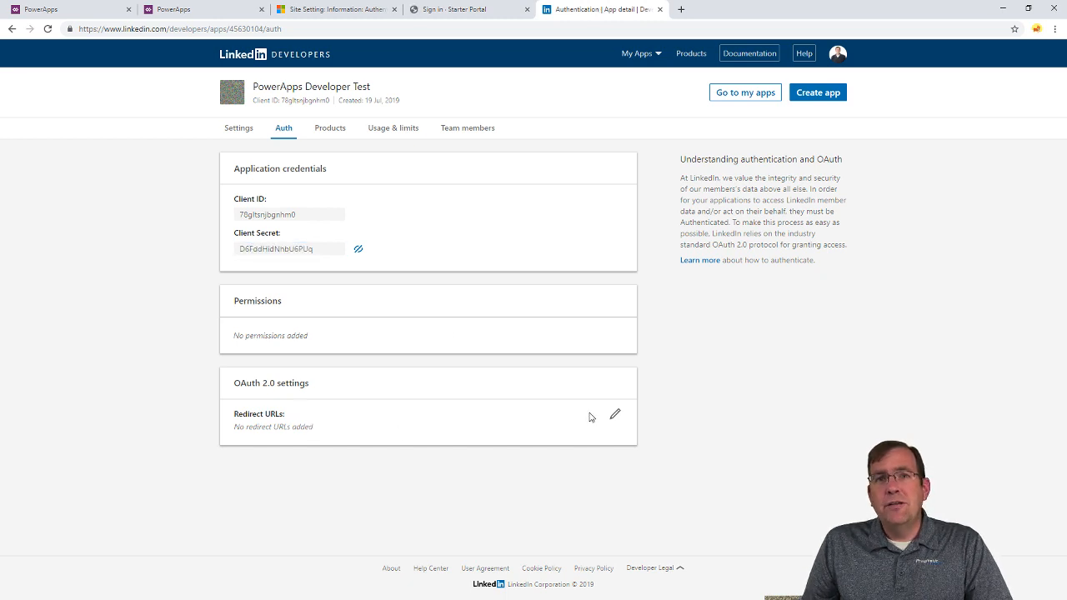
click(615, 413)
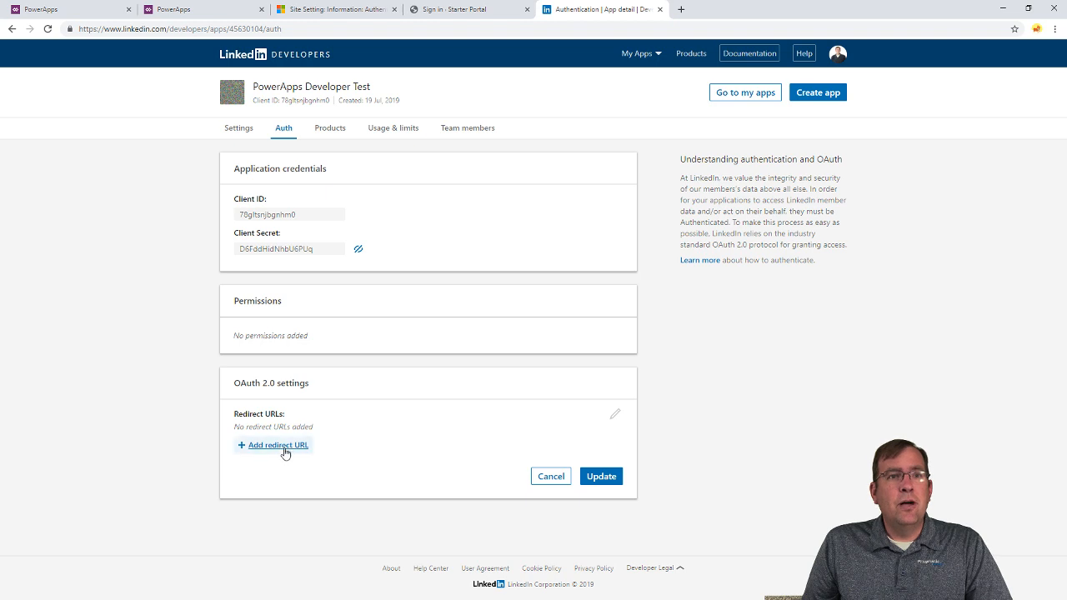
click(277, 444)
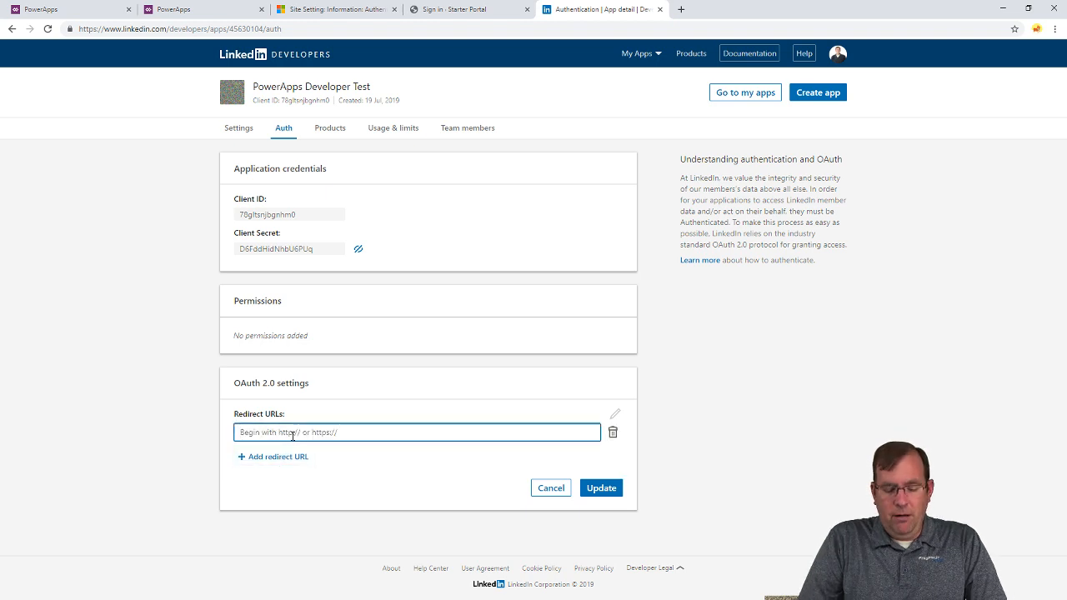
text(https)
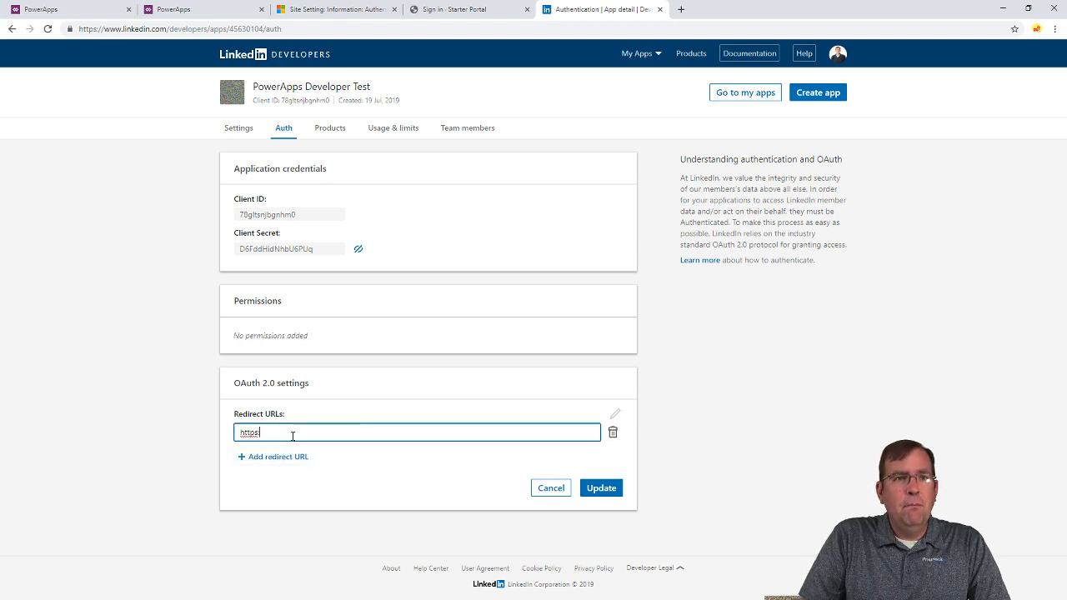
text(://)
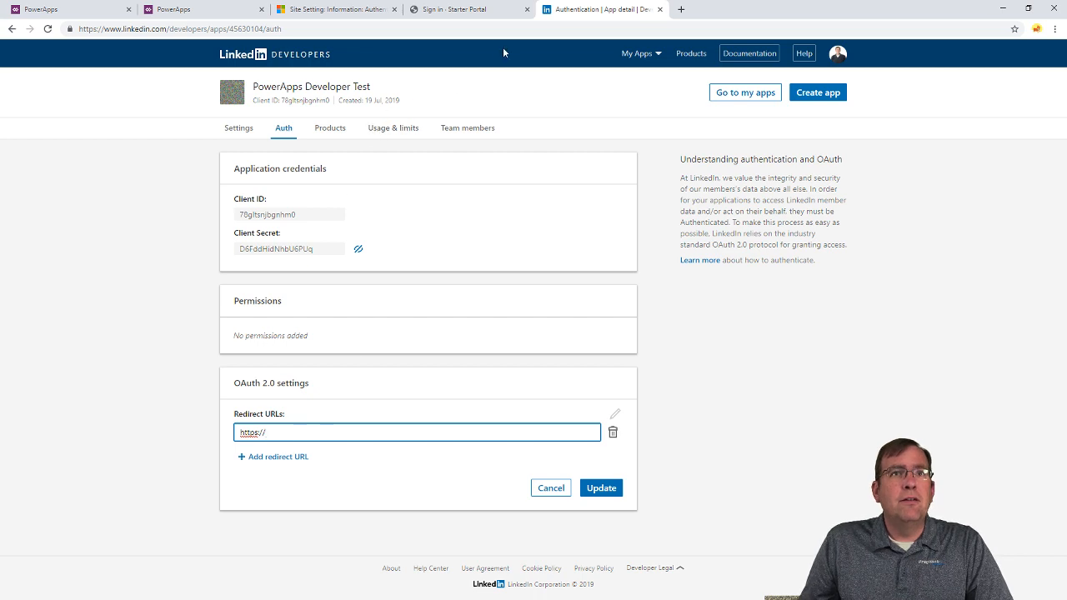
click(450, 10)
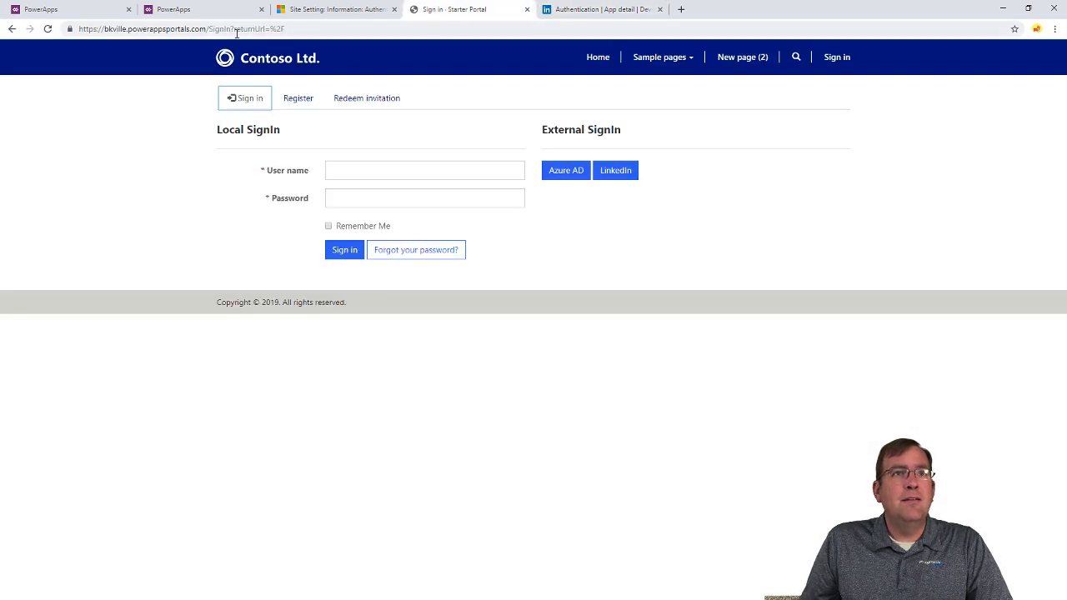
click(153, 28)
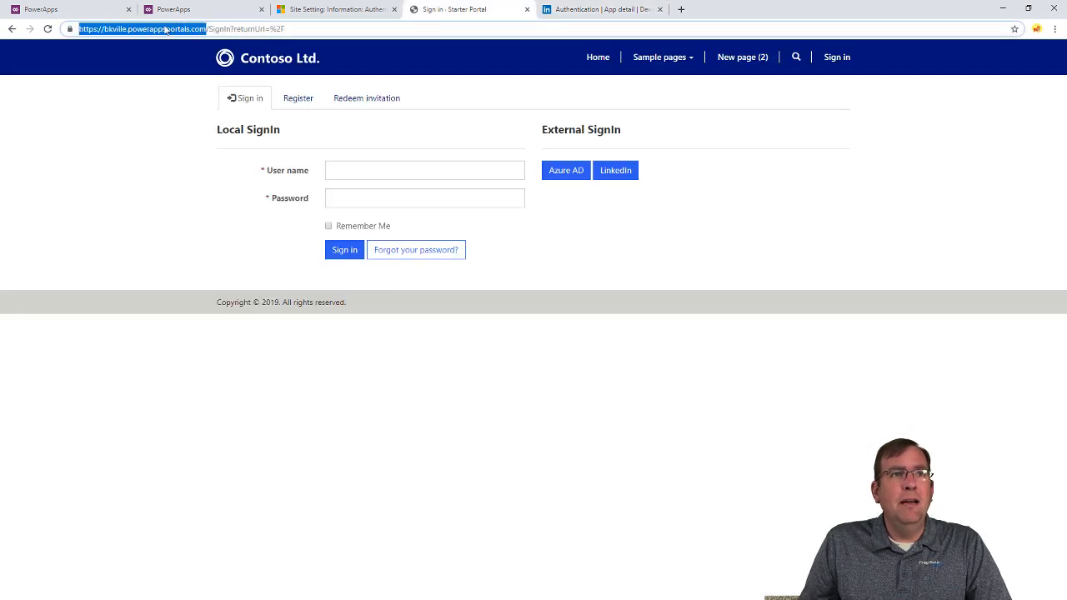
click(602, 10)
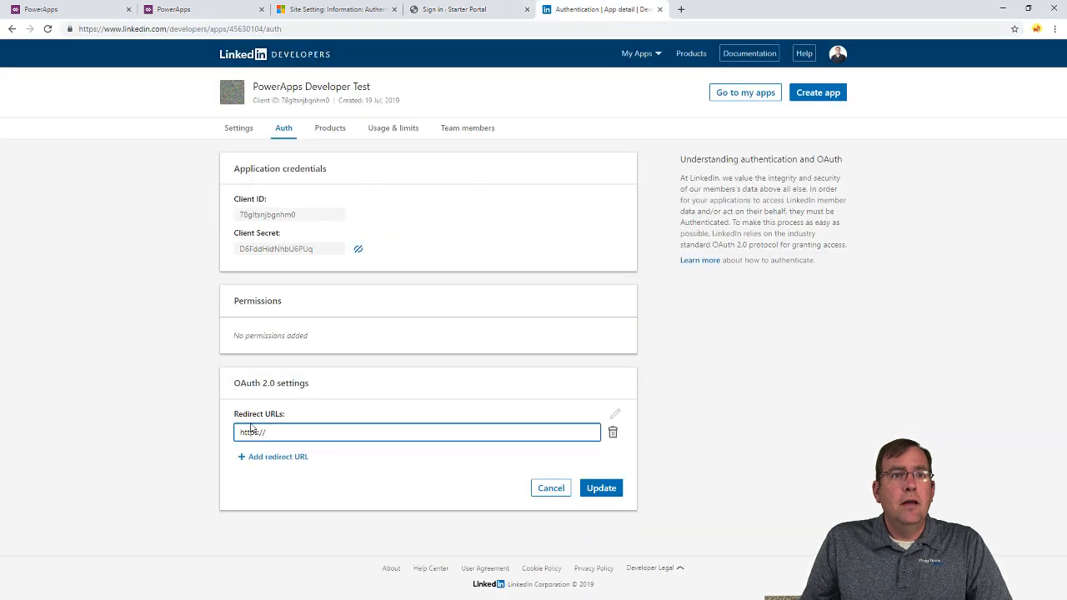
text(https://blkville.powerappsportals.com)
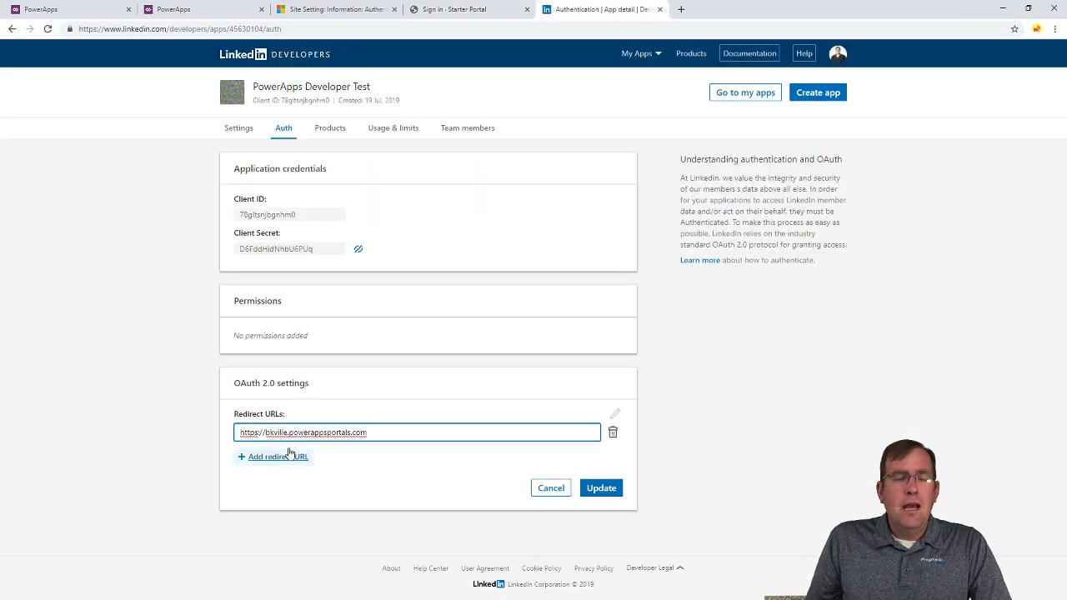
text(/)
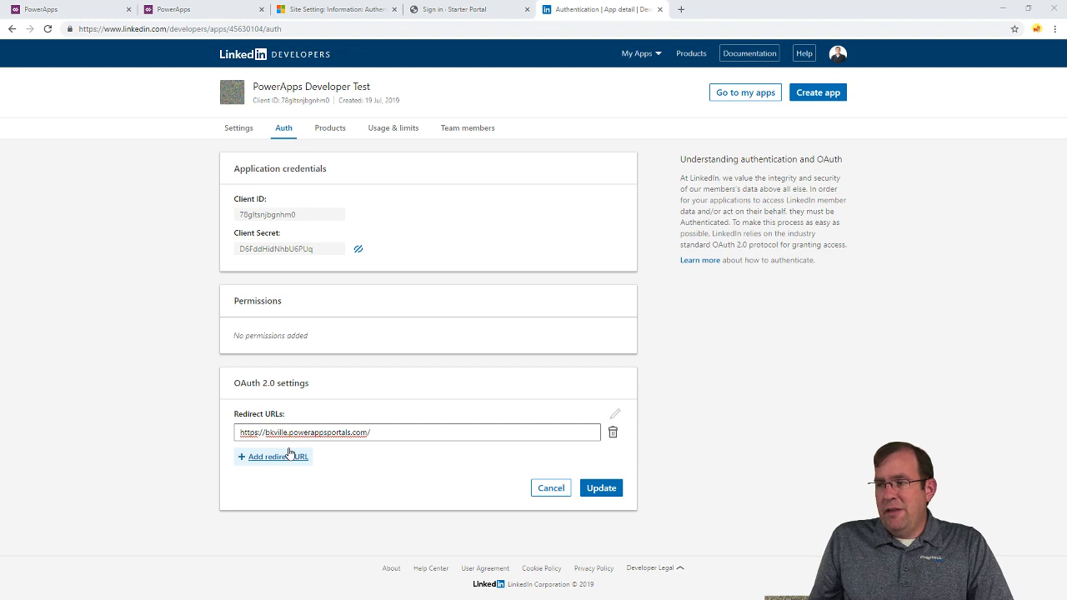
mouse_move(620, 517)
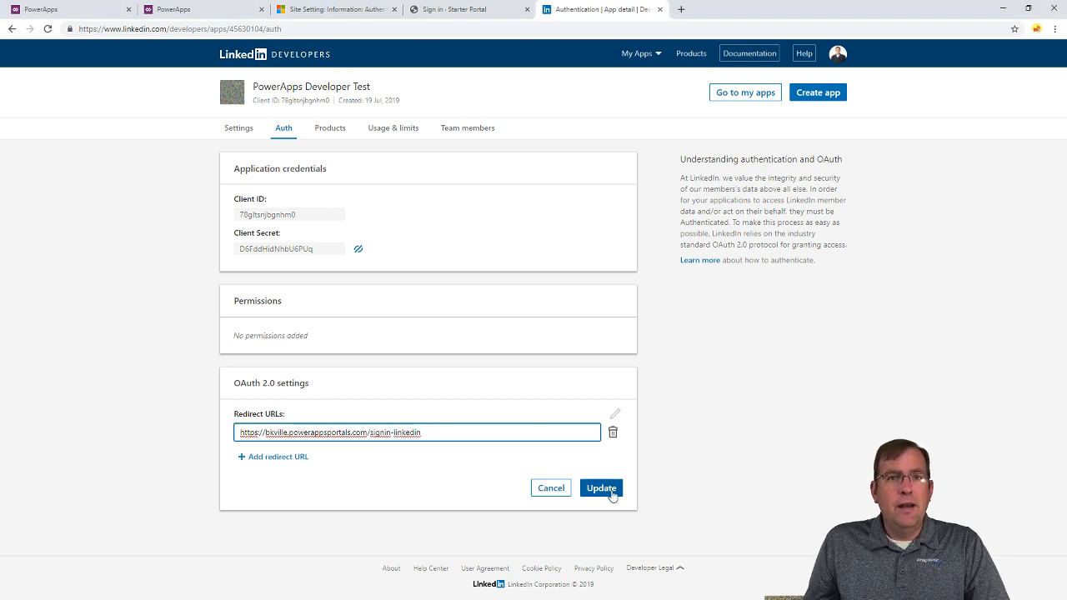
click(600, 486)
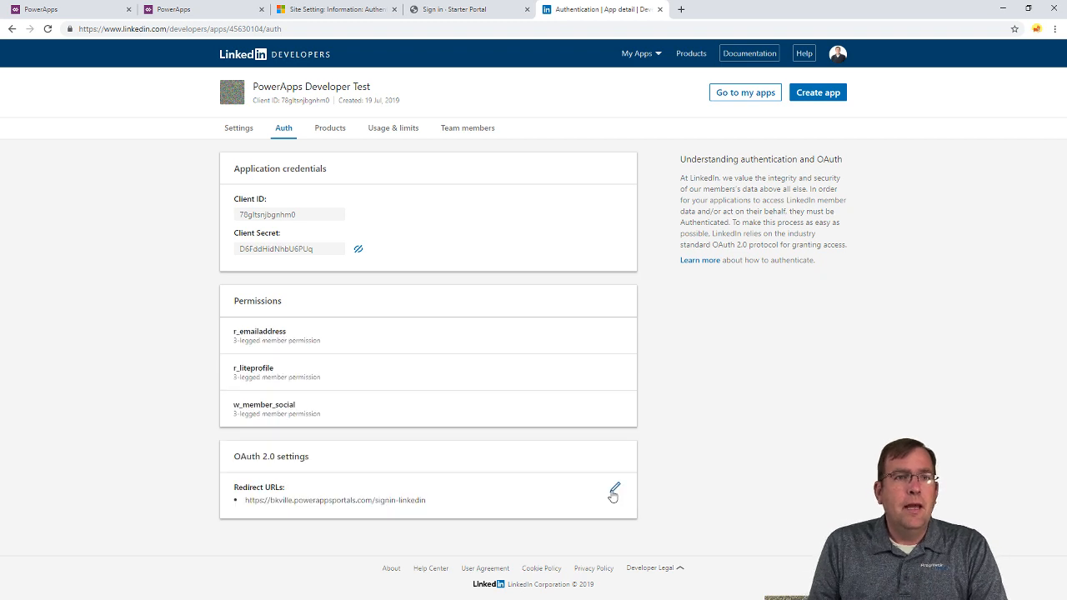
mouse_move(933, 110)
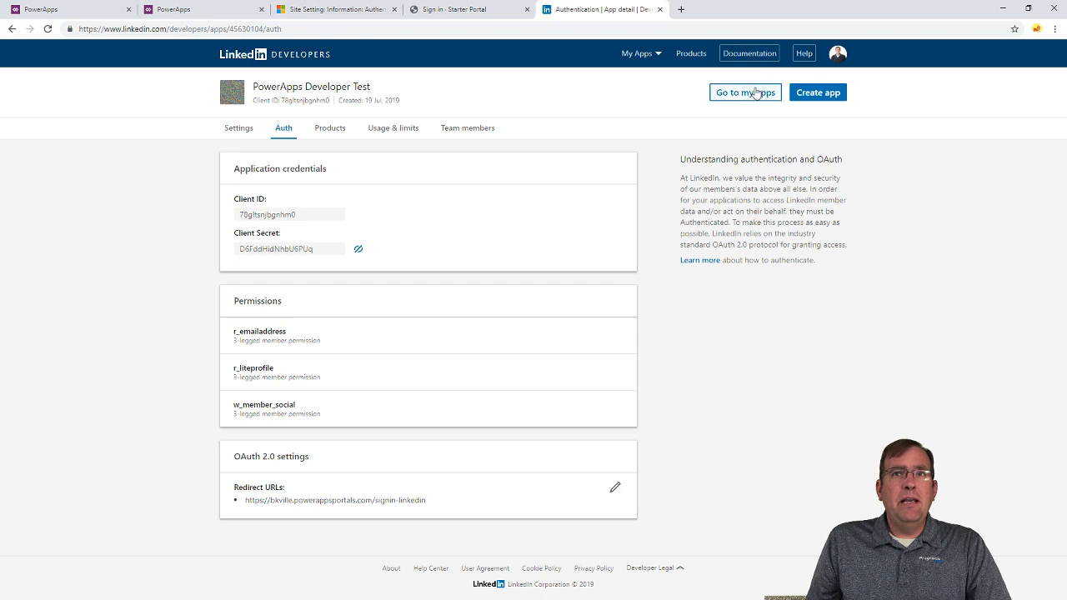
Go to the LinkedIn apps list and switch back to the portal sign-in page
click(743, 92)
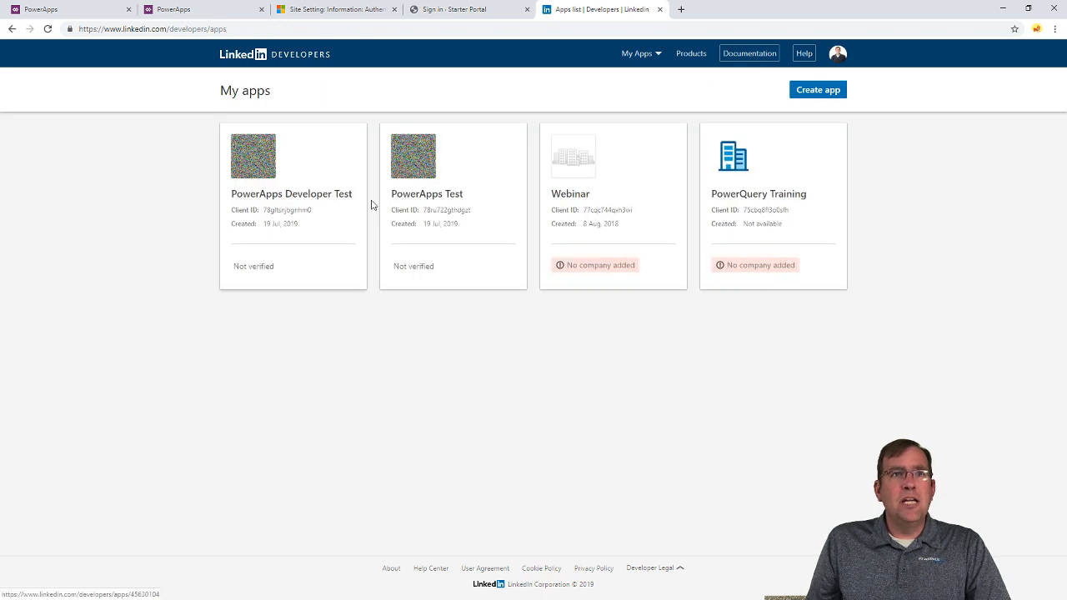
mouse_move(543, 56)
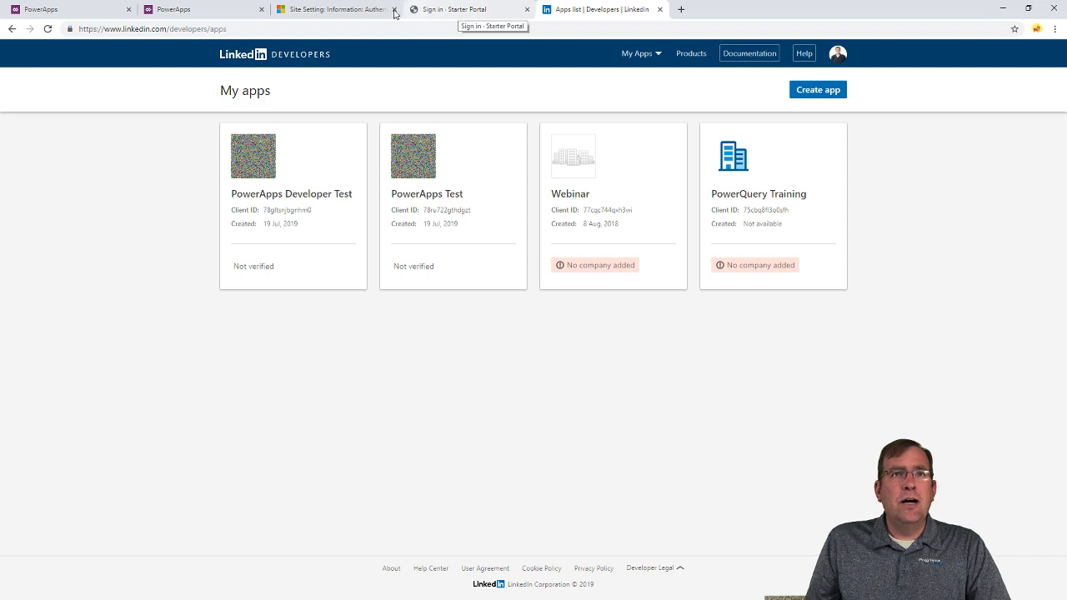
click(467, 10)
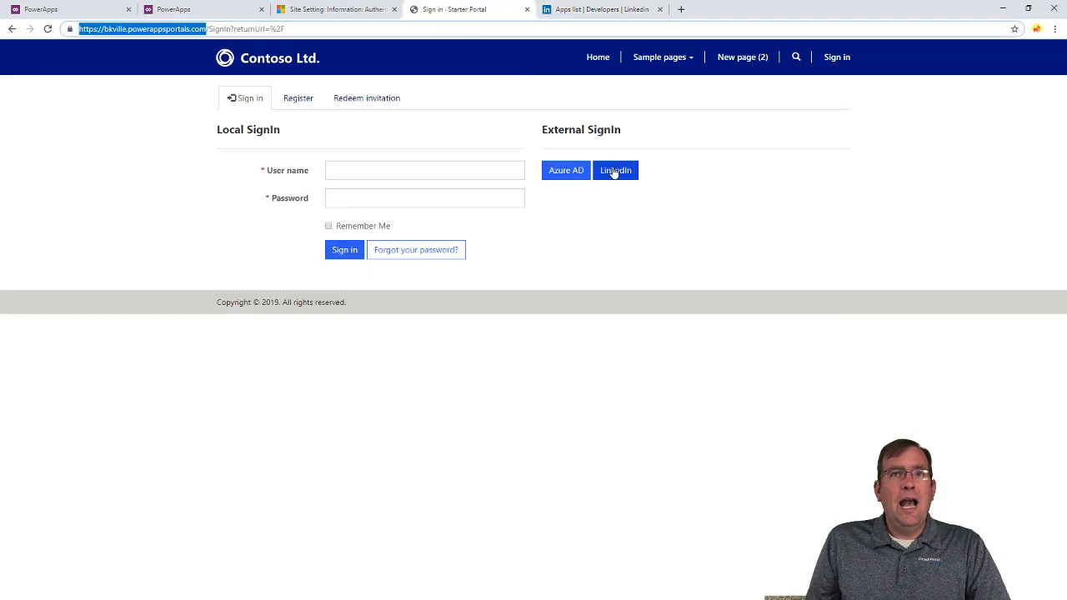
Sign in with the LinkedIn button, allow the app profile and email access, then return to sign-in
click(615, 170)
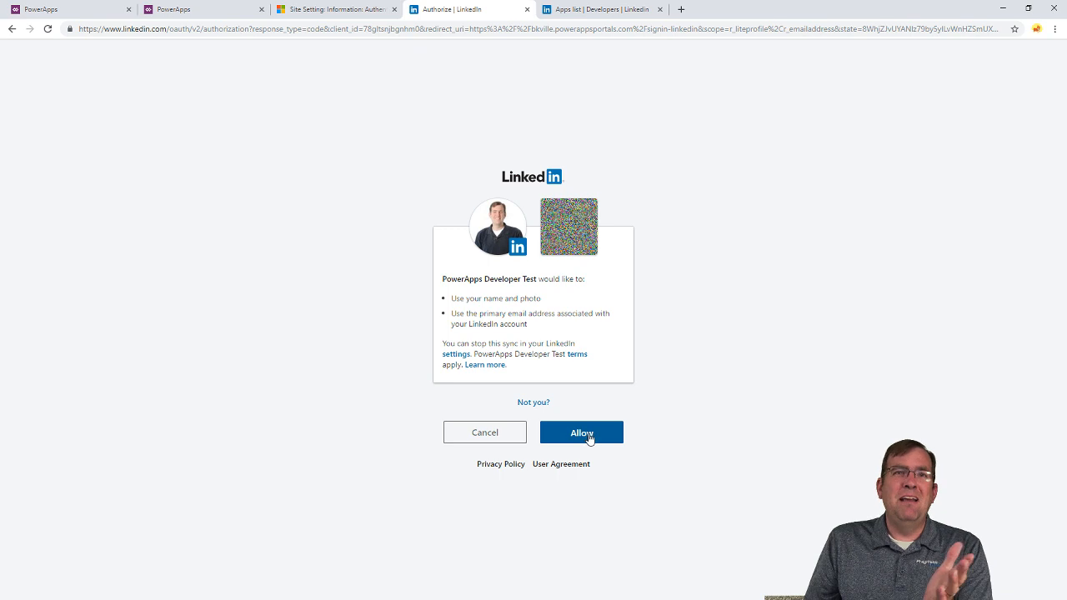
click(580, 432)
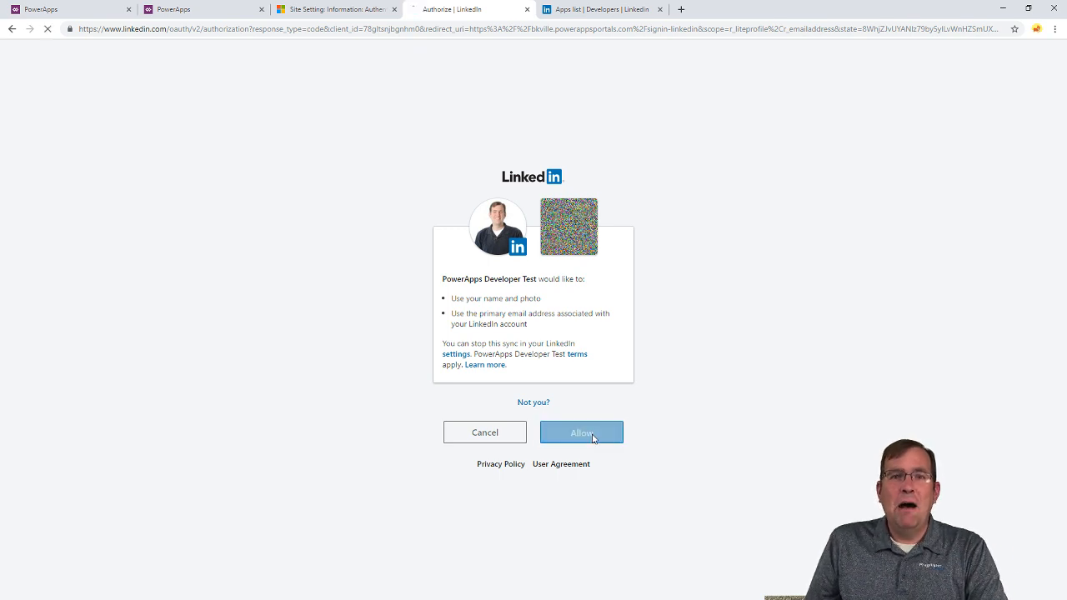
click(580, 432)
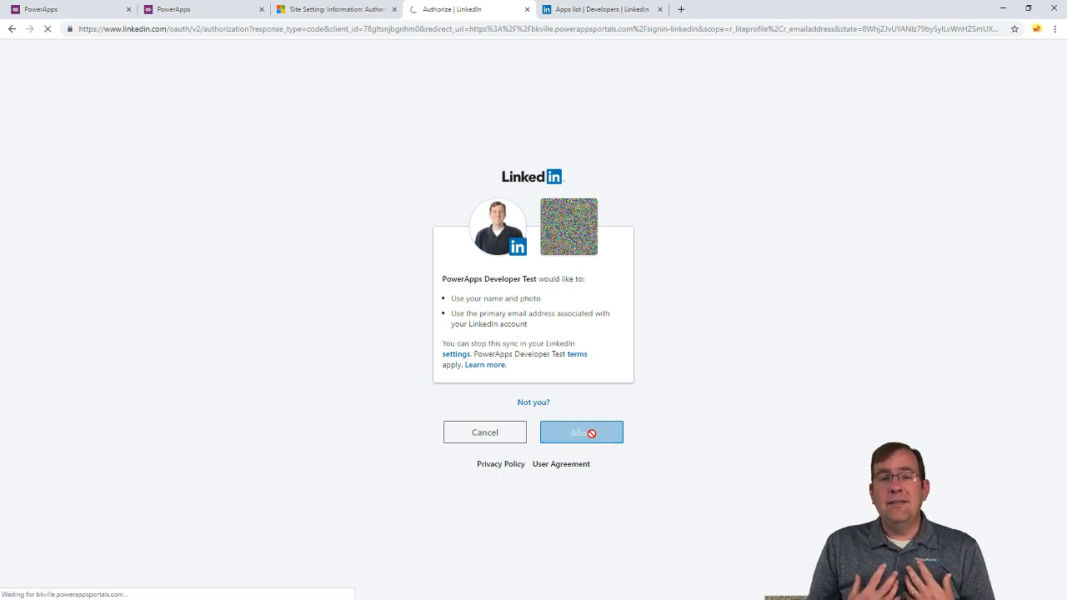
click(580, 432)
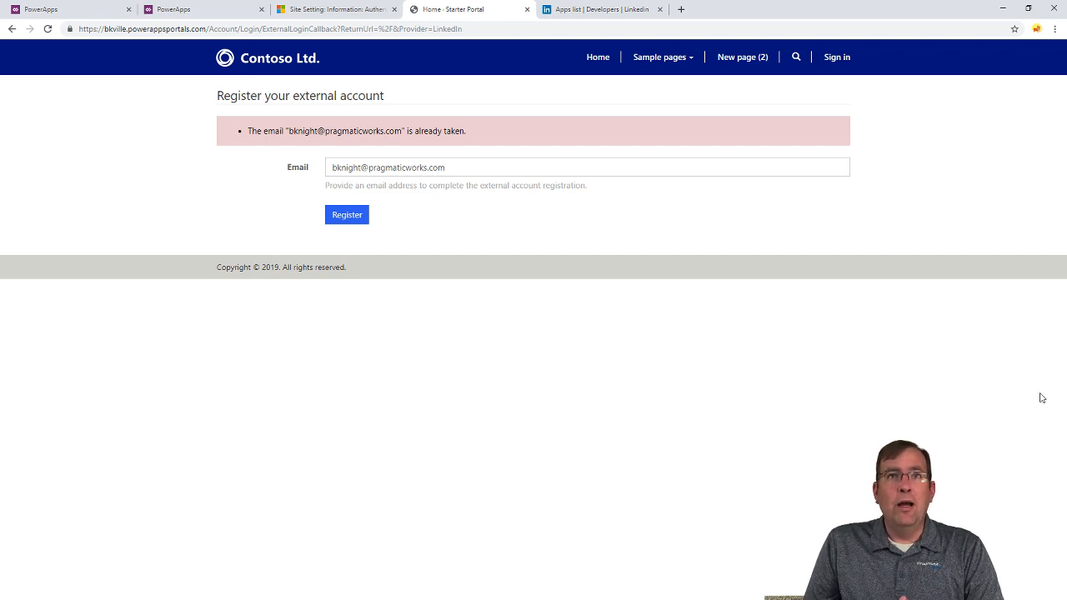
mouse_move(503, 217)
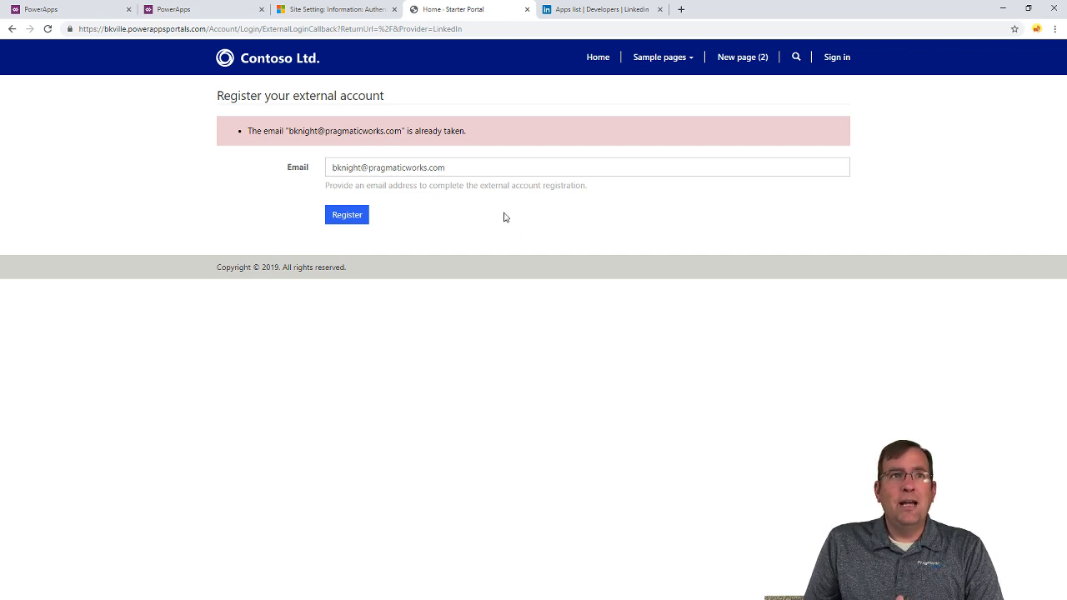
click(837, 57)
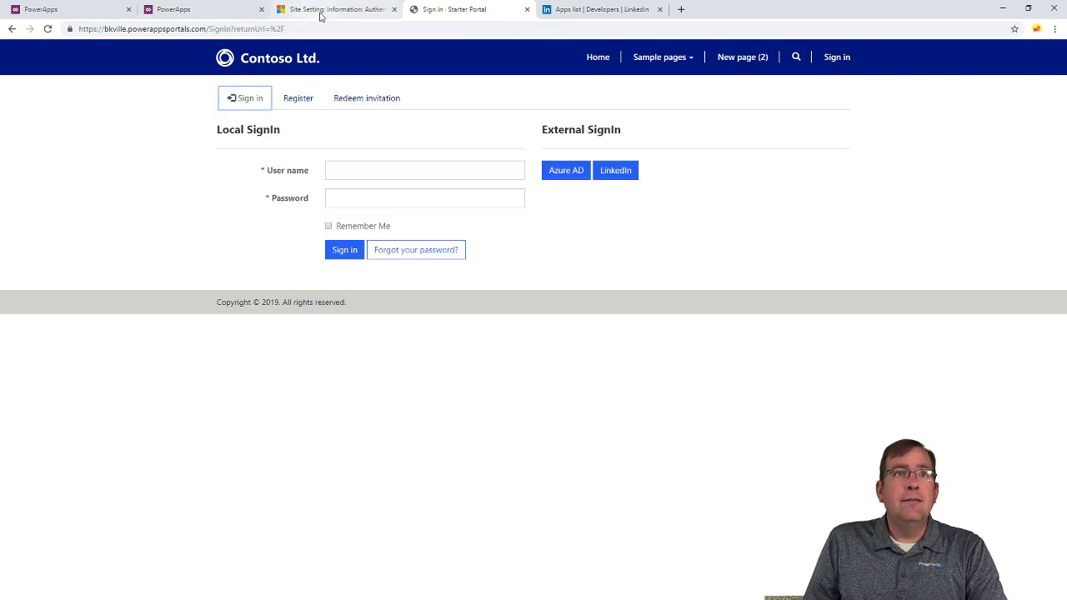
Show the portal's Active Site Settings list scrolled to the Authentication/Registration entries
click(334, 10)
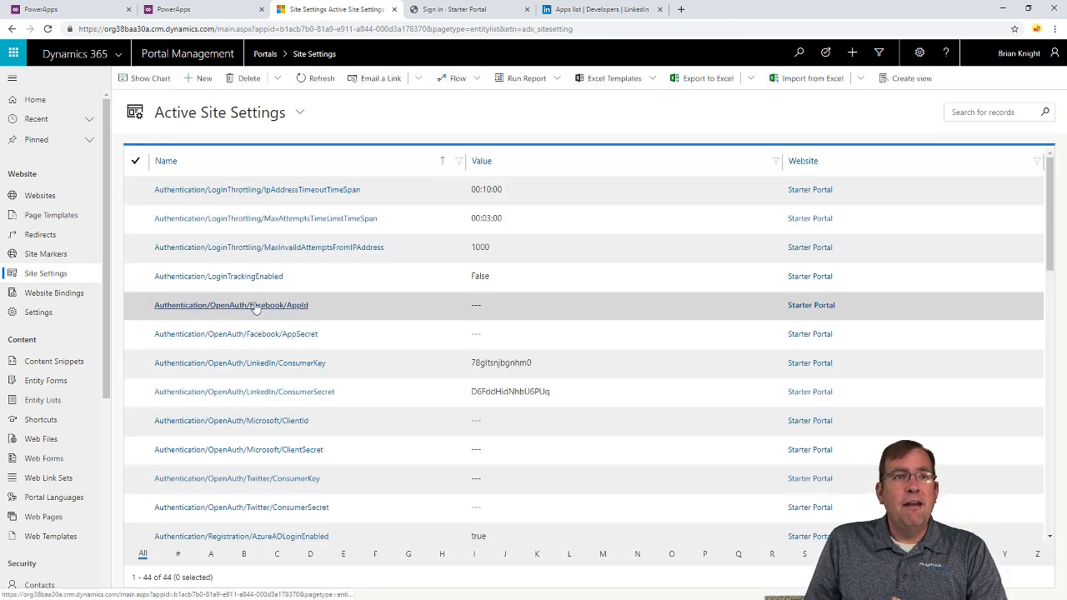
mouse_move(337, 305)
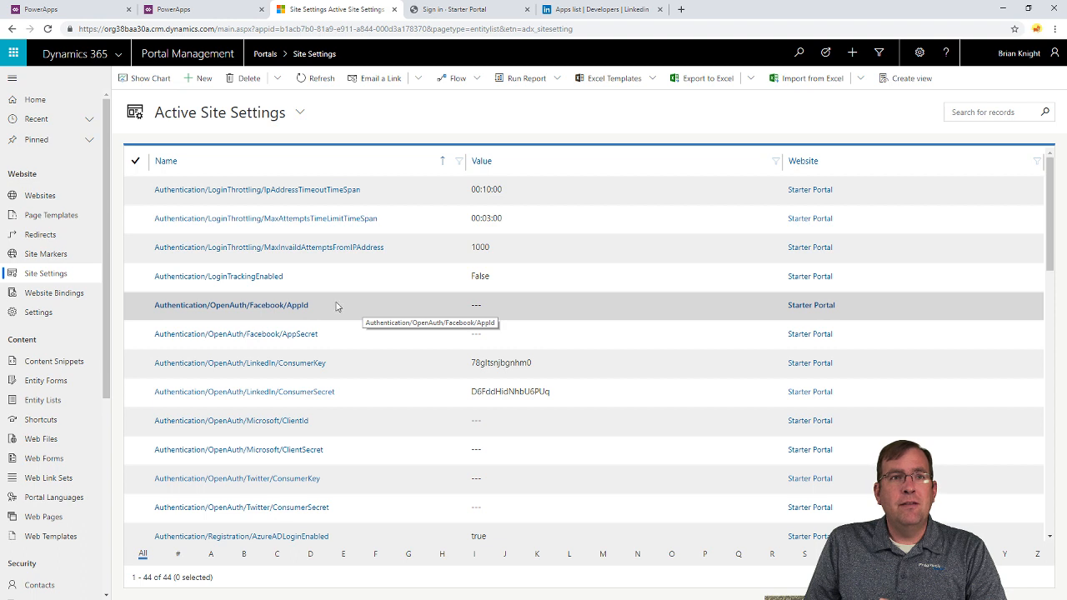
mouse_move(320, 323)
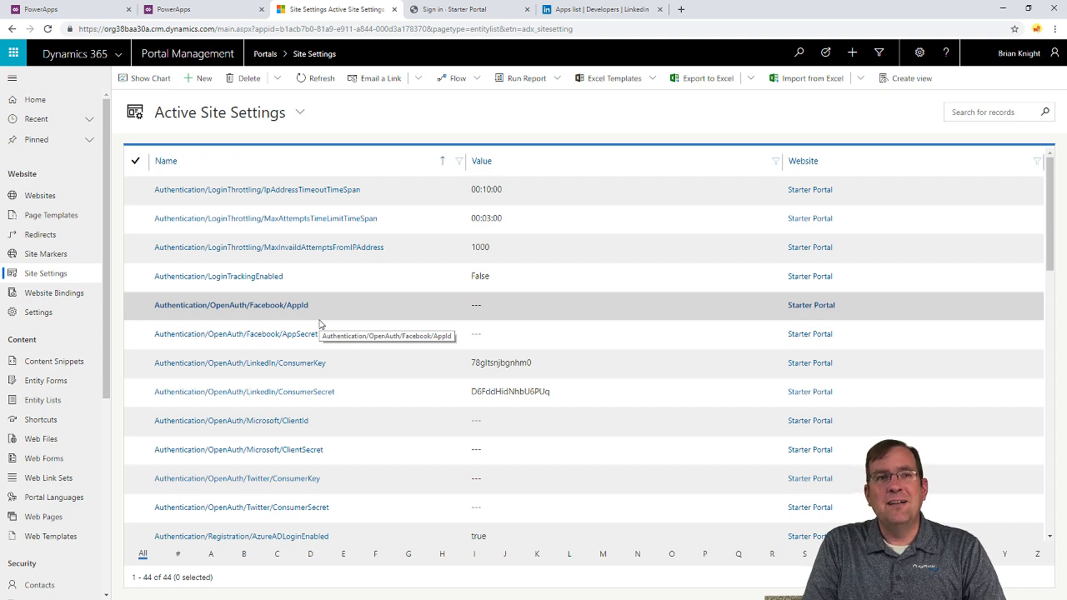
scroll(down, 3)
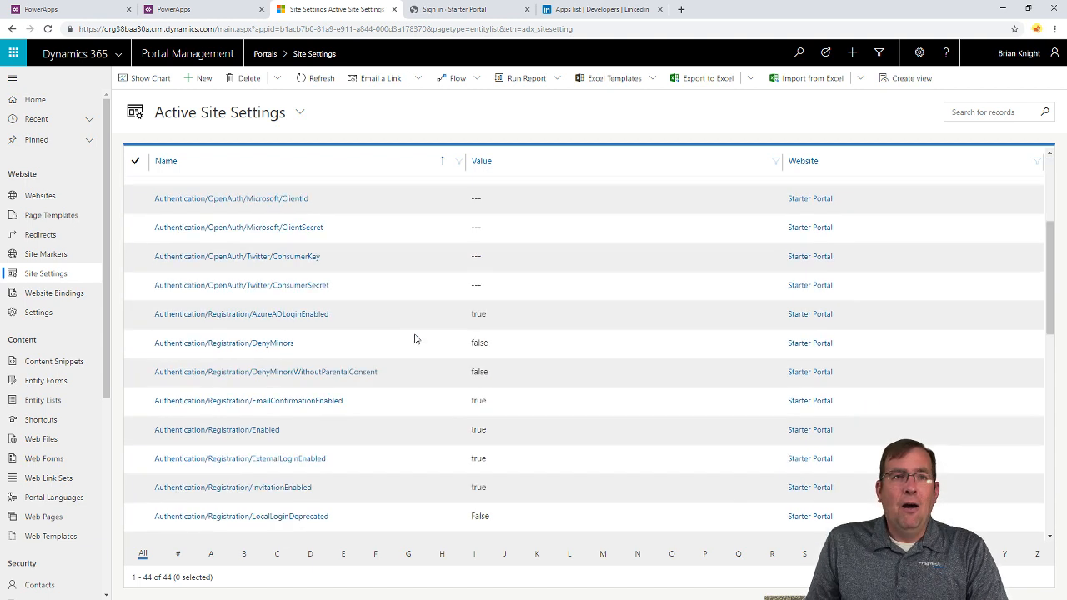
mouse_move(416, 340)
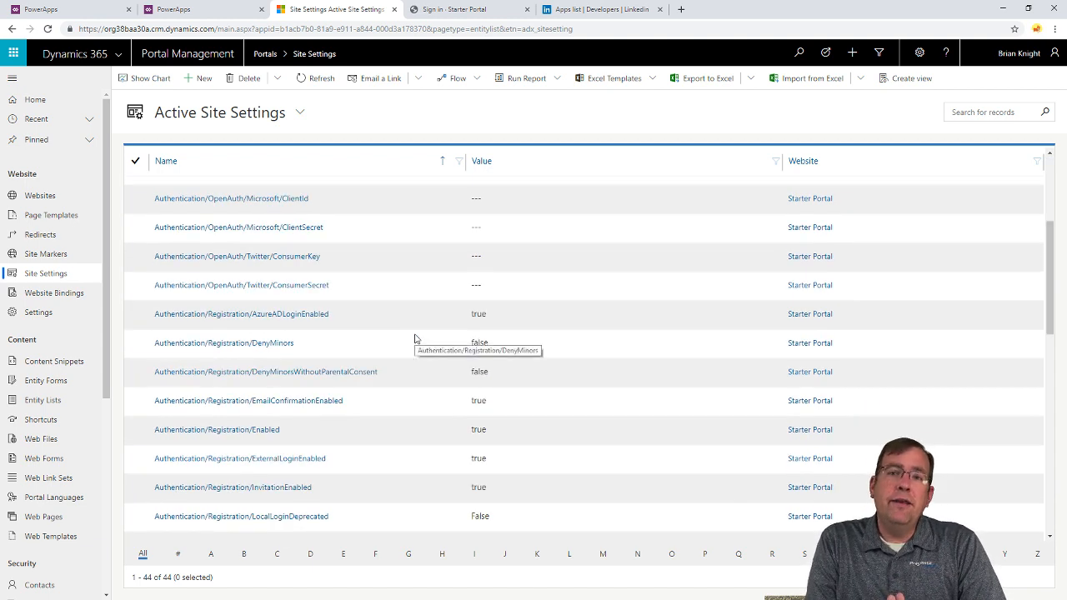